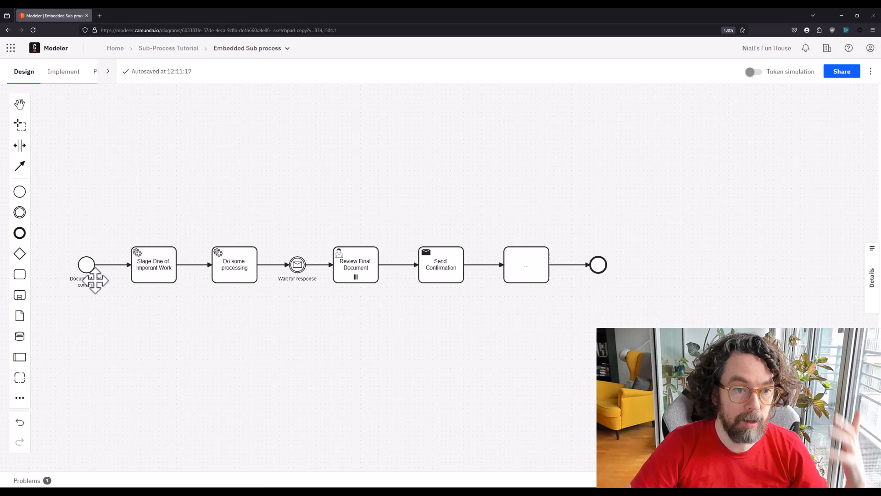
- Check the main flow's tasks, then show the whole process's properties in the Details panel
{"action": "left_click", "coordinate": [152, 265]}
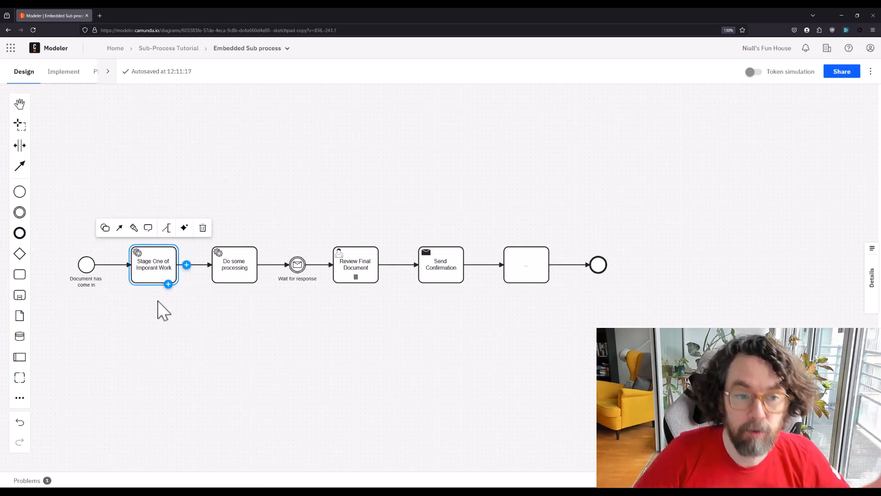
{"action": "left_click", "coordinate": [233, 265]}
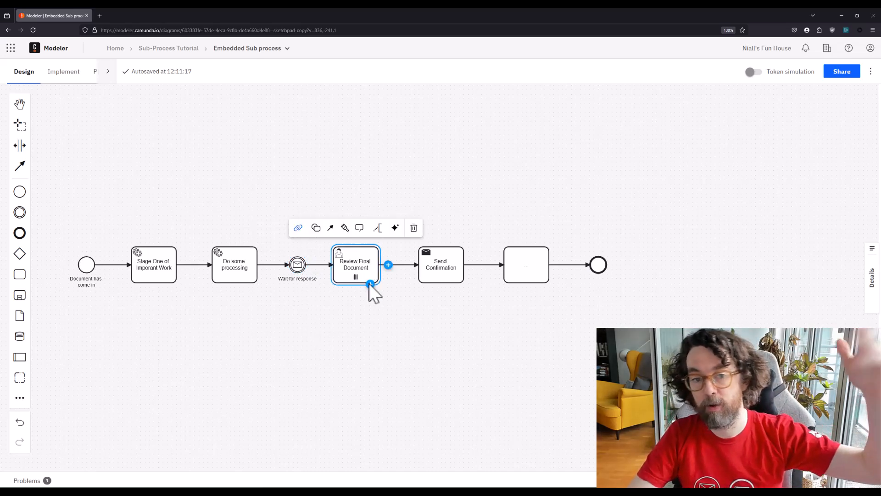
{"action": "mouse_move", "coordinate": [337, 323]}
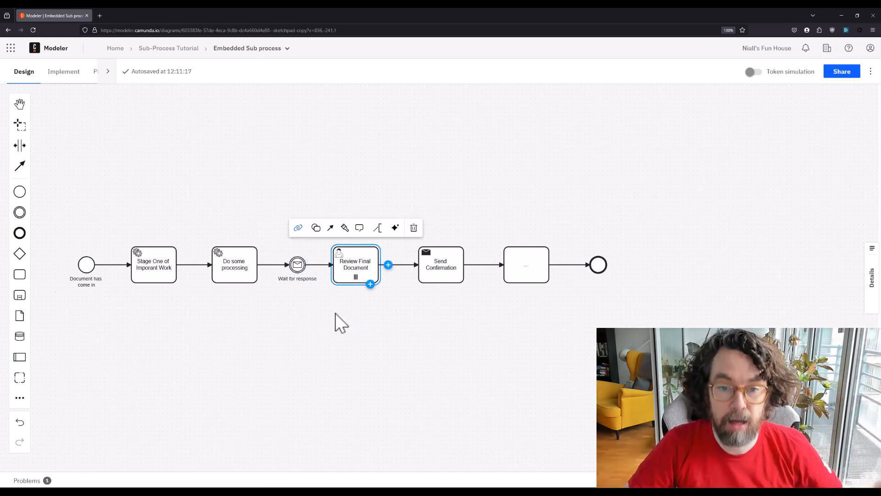
{"action": "left_click", "coordinate": [441, 264]}
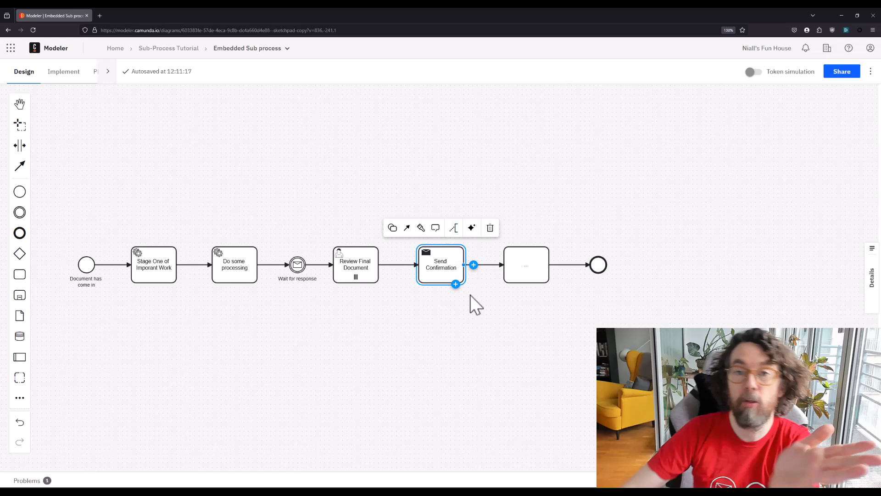
{"action": "left_click", "coordinate": [513, 312]}
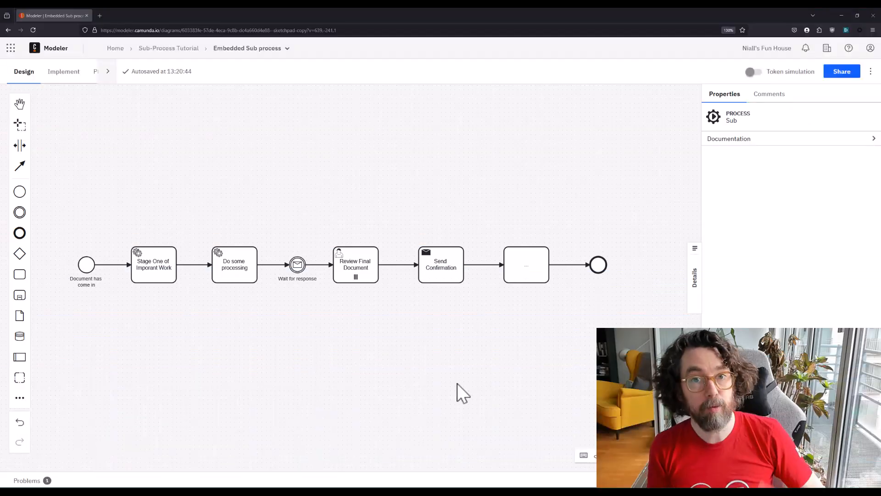
{"action": "mouse_move", "coordinate": [333, 253]}
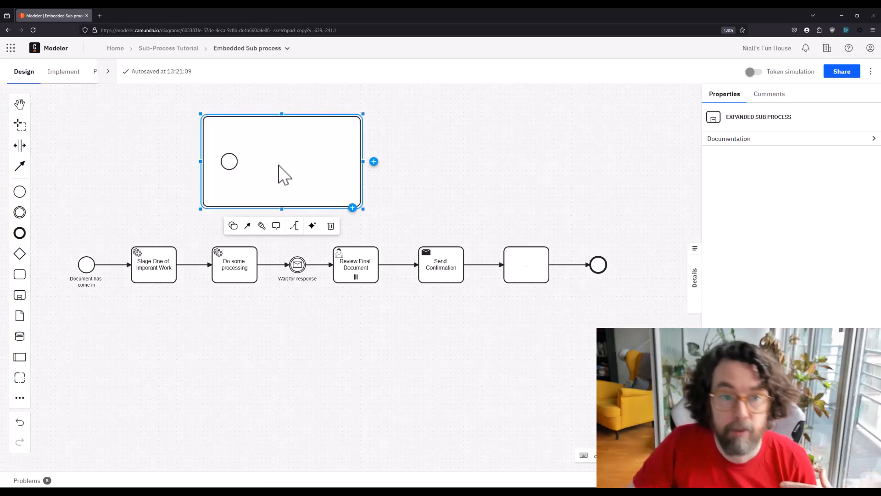
- Connect an end event to the new sub-process's start event
{"action": "left_click", "coordinate": [228, 161]}
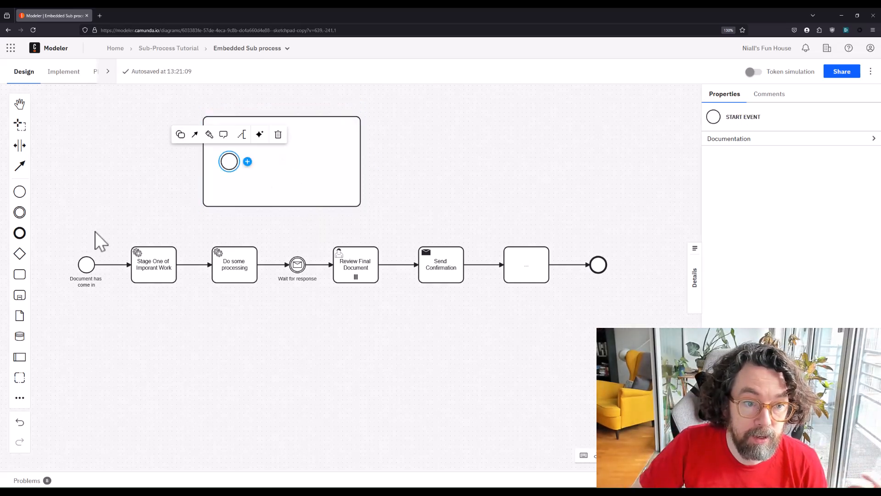
{"action": "left_click", "coordinate": [152, 264]}
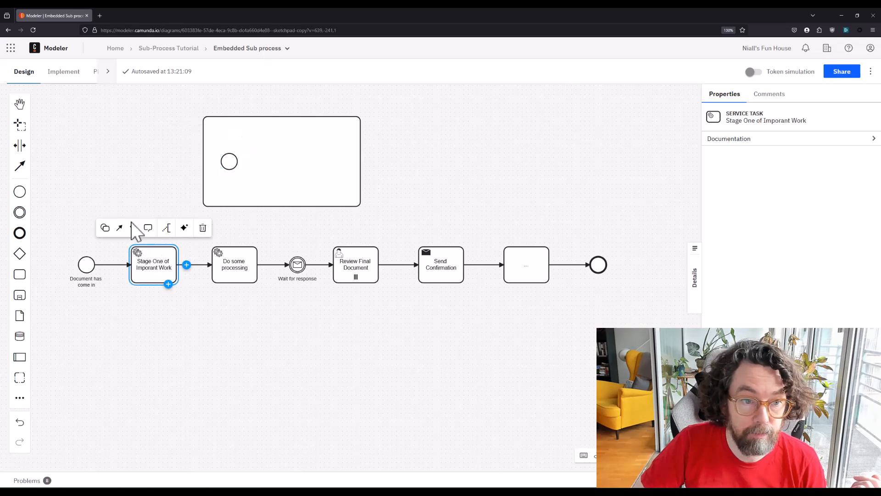
{"action": "left_click", "coordinate": [229, 161]}
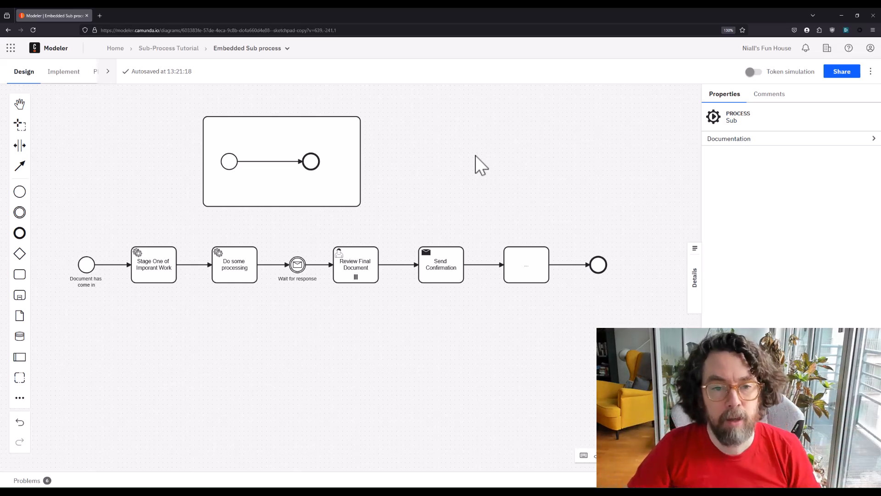
{"action": "mouse_move", "coordinate": [453, 189]}
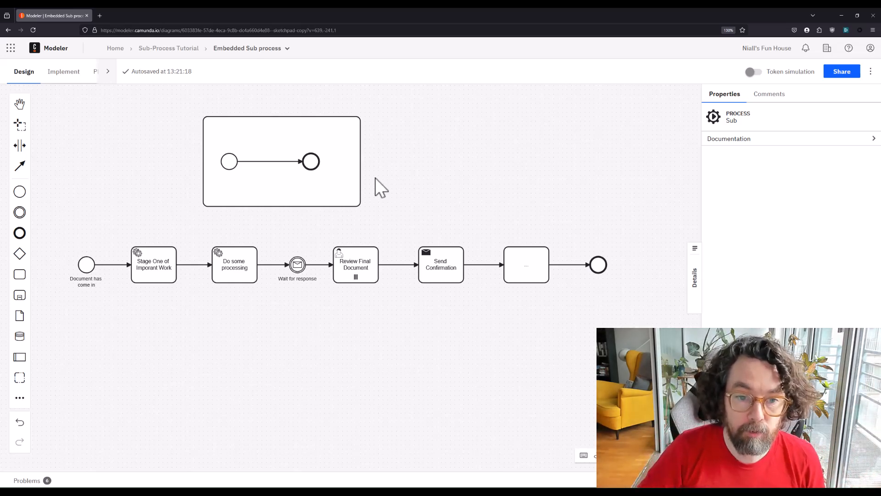
- Select the main-flow tasks, then widen the expanded sub-process box to the right
{"action": "left_click", "coordinate": [153, 264]}
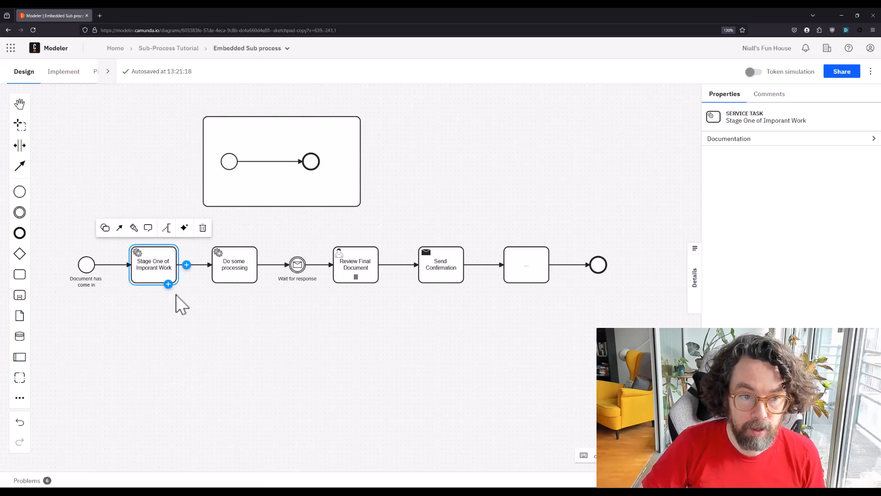
{"action": "left_click", "coordinate": [233, 264]}
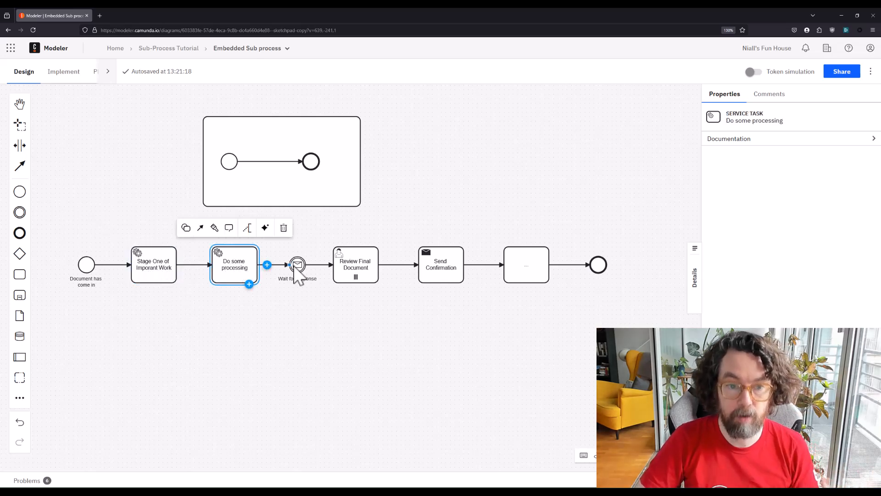
{"action": "left_click", "coordinate": [388, 371]}
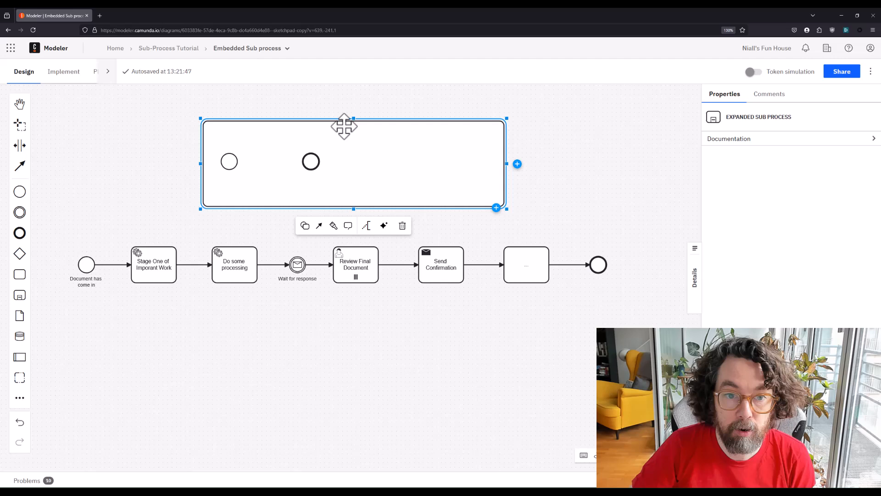
- Move Stage One through Review Final Document into the sub-process and link Document has come in
{"action": "left_click_drag", "start_coordinate": [311, 161], "coordinate": [468, 156]}
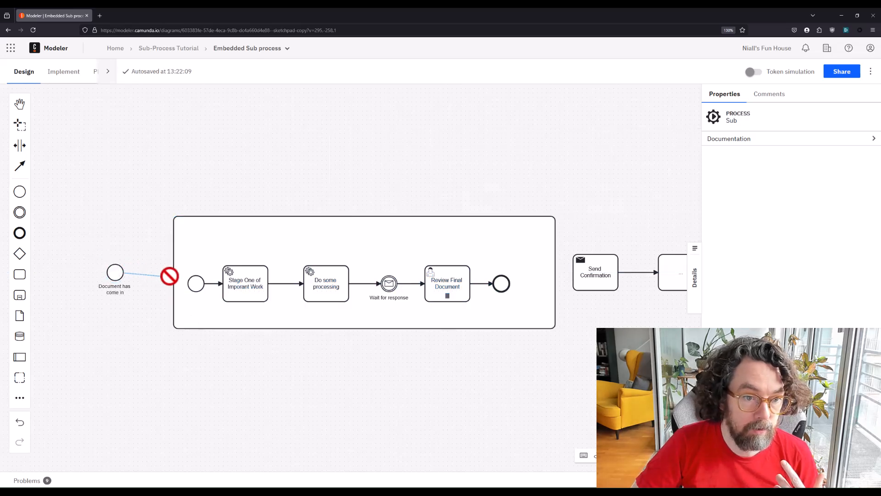
{"action": "left_click", "coordinate": [364, 273]}
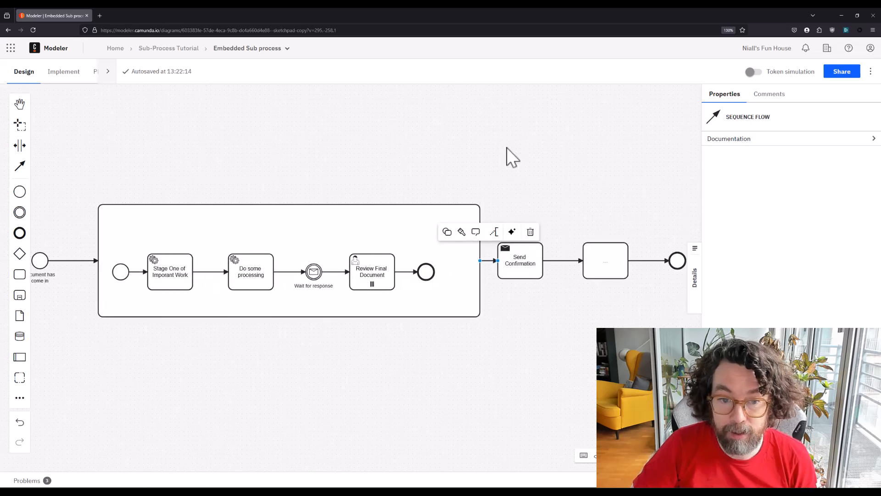
{"action": "left_click", "coordinate": [371, 178]}
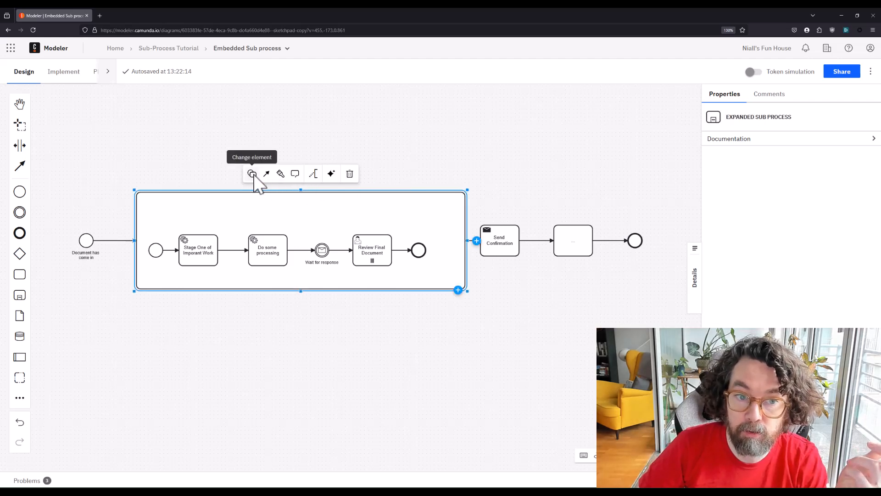
- Change the sub-process to Sub-process (collapsed), becoming the Do Document Stuff step
{"action": "left_click", "coordinate": [252, 173]}
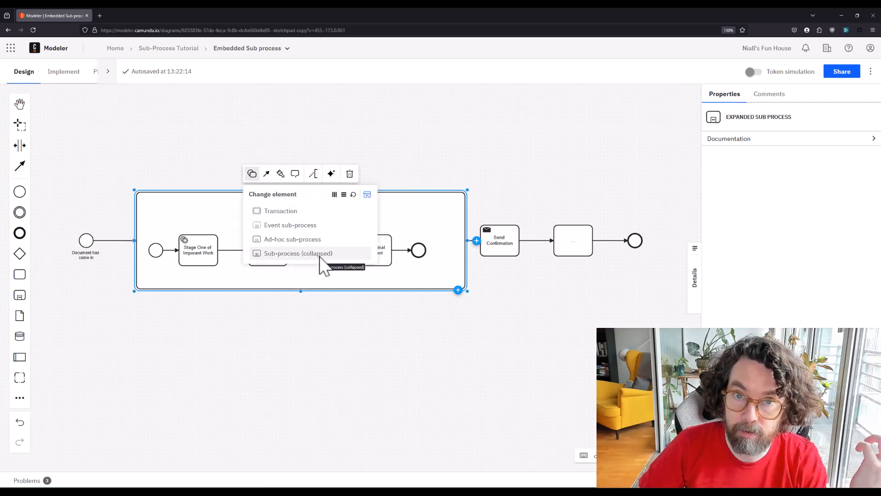
{"action": "left_click", "coordinate": [298, 253]}
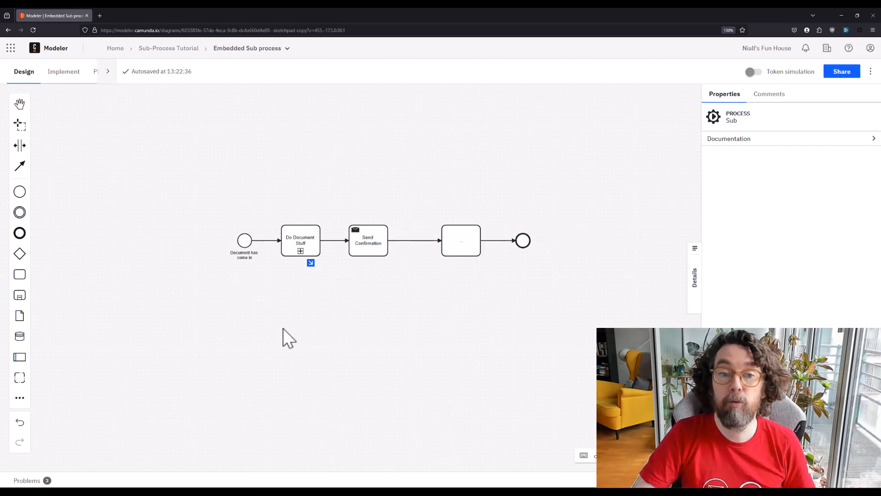
{"action": "left_click_drag", "start_coordinate": [290, 338], "coordinate": [238, 348]}
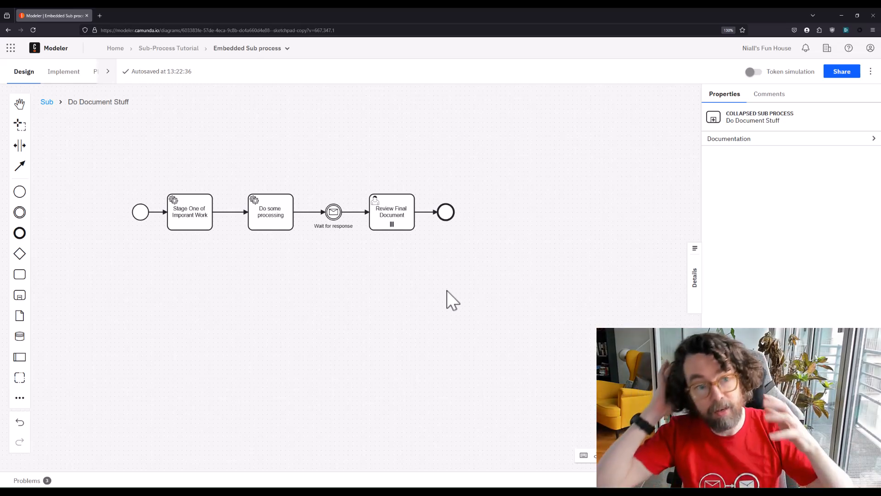
{"action": "mouse_move", "coordinate": [289, 259]}
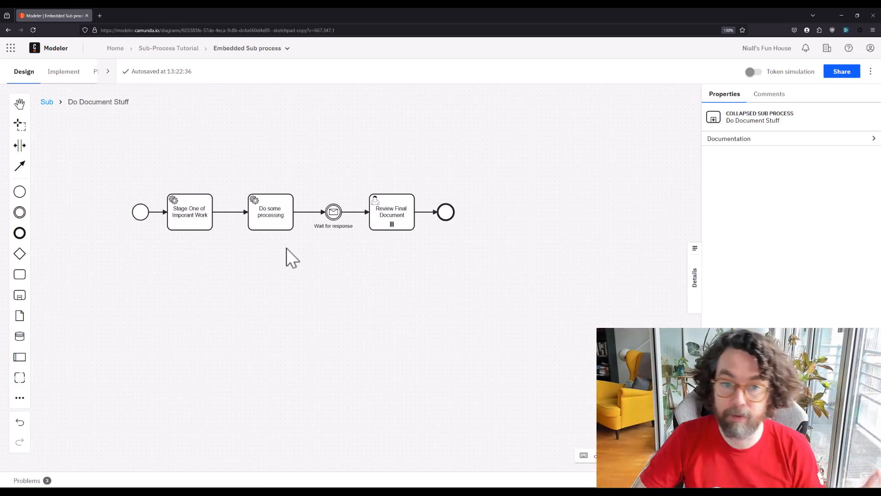
{"action": "mouse_move", "coordinate": [296, 265]}
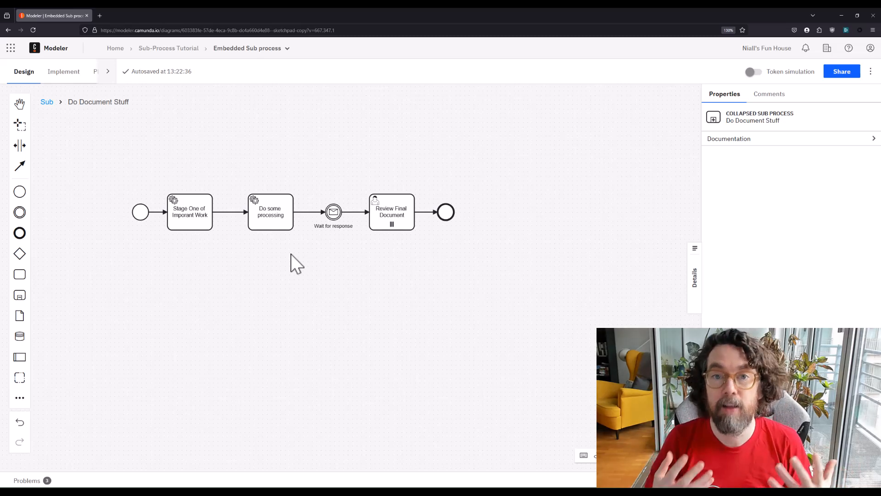
{"action": "mouse_move", "coordinate": [392, 267]}
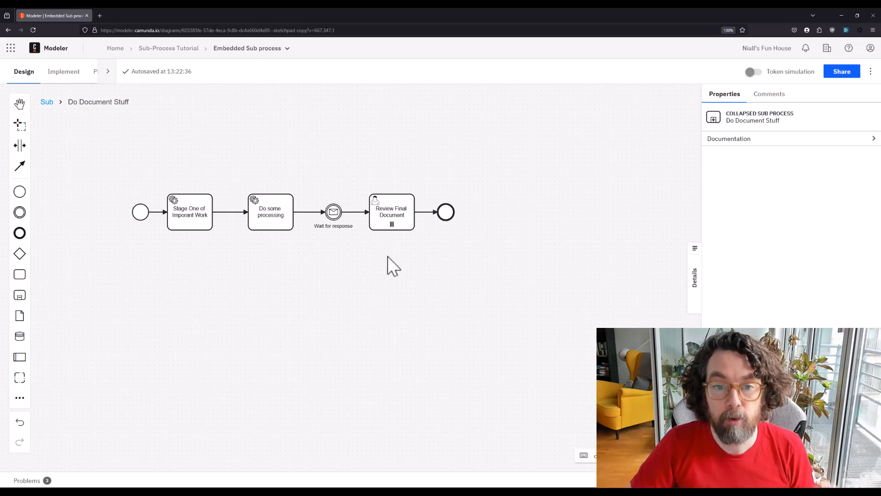
- Select Review Final Document inside Do Document Stuff to shift it right
{"action": "left_click", "coordinate": [391, 213]}
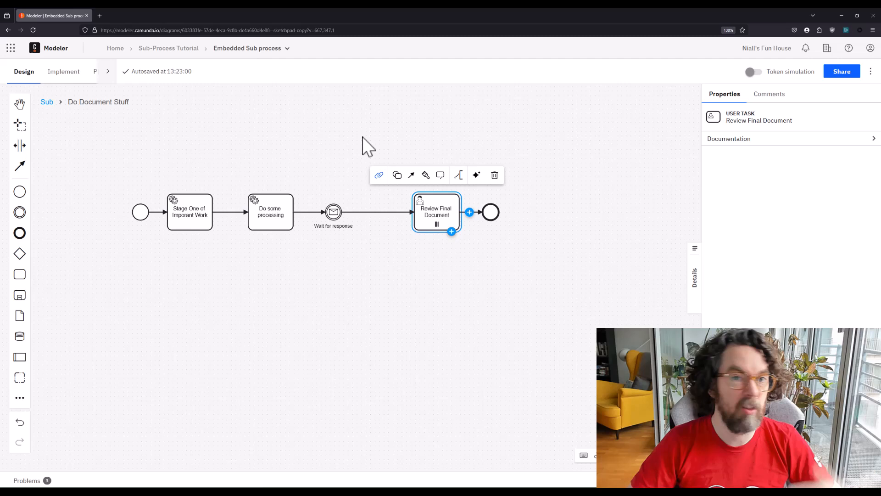
- Make the gateway parallel and connect it to the second Review Final Document task
{"action": "left_click", "coordinate": [518, 212]}
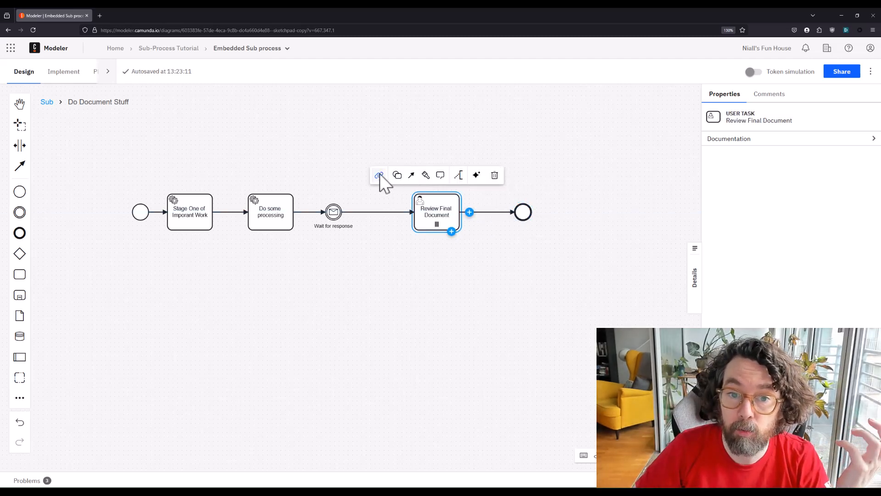
{"action": "left_click", "coordinate": [396, 175]}
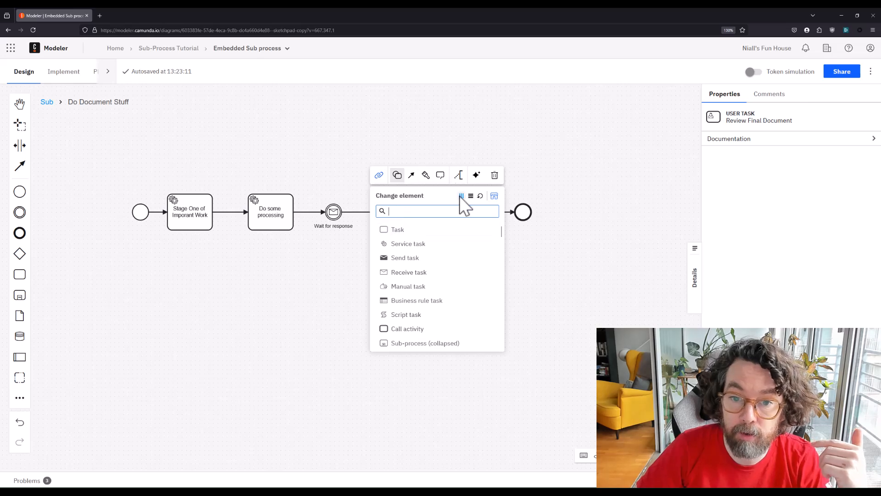
{"action": "left_click", "coordinate": [426, 343]}
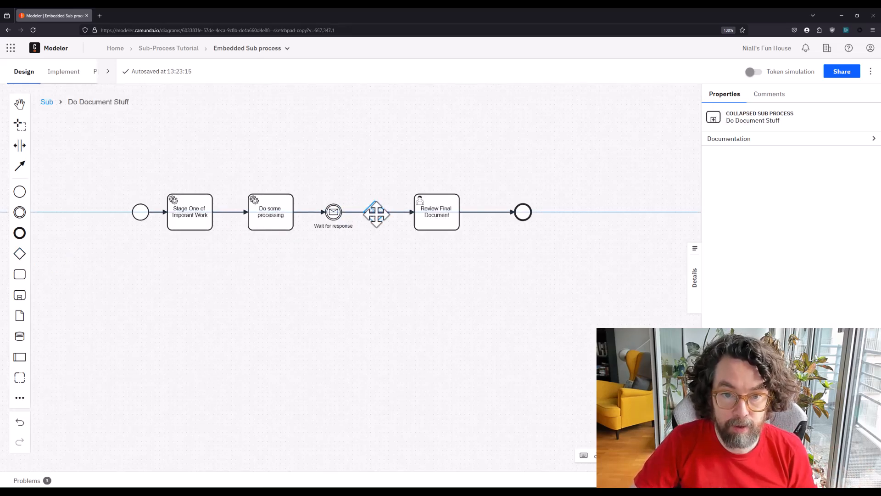
{"action": "left_click", "coordinate": [376, 212]}
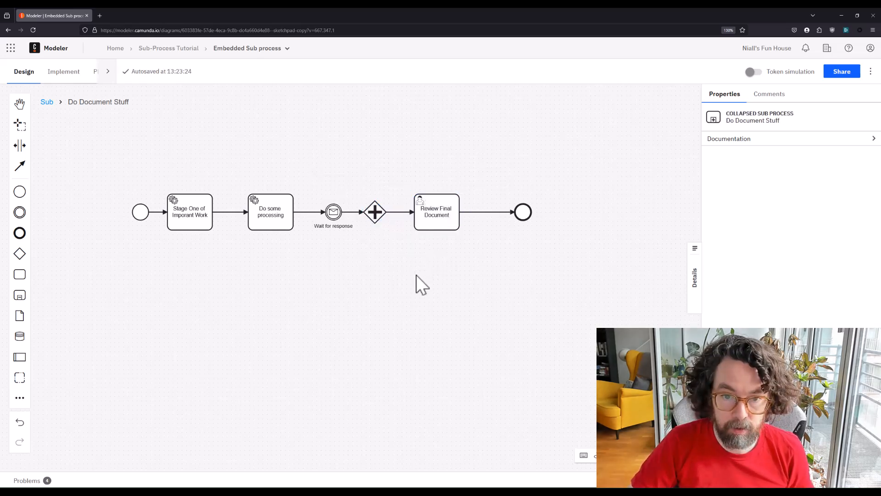
{"action": "left_click", "coordinate": [374, 212]}
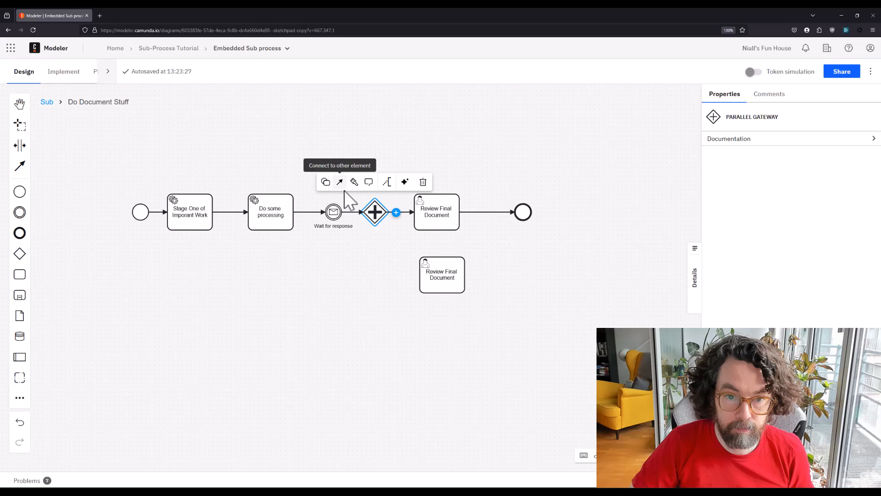
{"action": "left_click", "coordinate": [441, 275]}
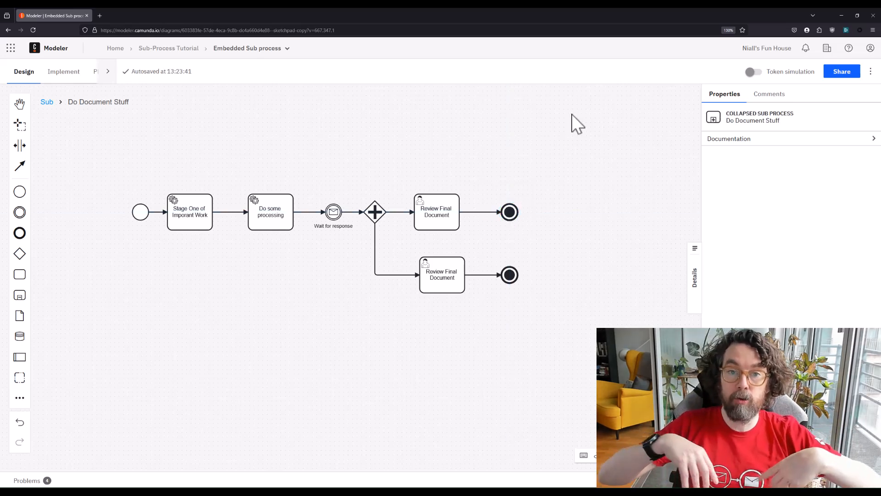
{"action": "mouse_move", "coordinate": [500, 143]}
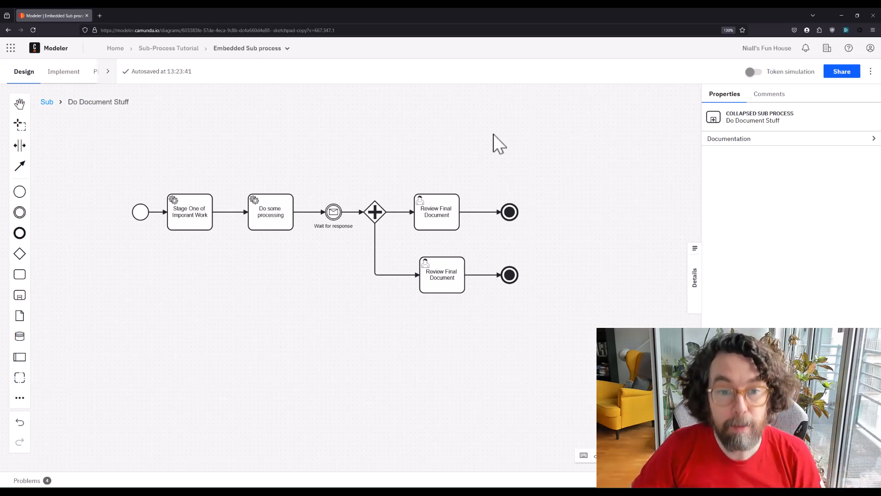
{"action": "mouse_move", "coordinate": [446, 245]}
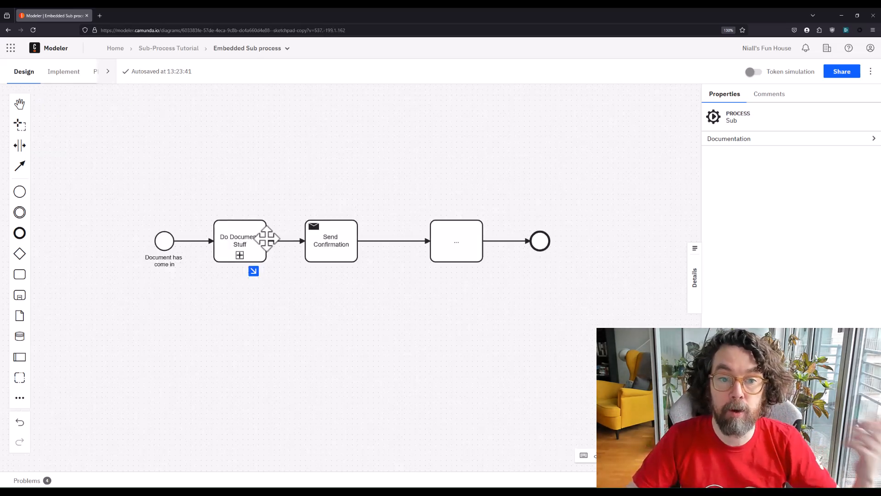
{"action": "mouse_move", "coordinate": [399, 255]}
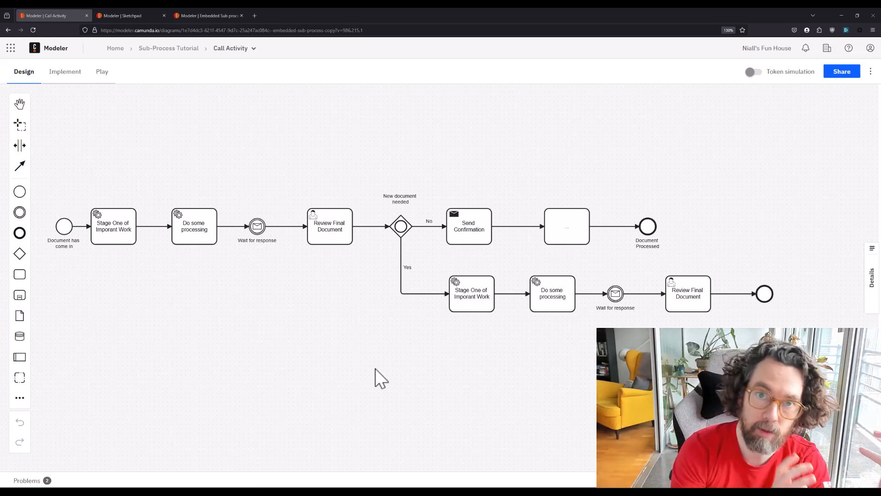
{"action": "mouse_move", "coordinate": [85, 200]}
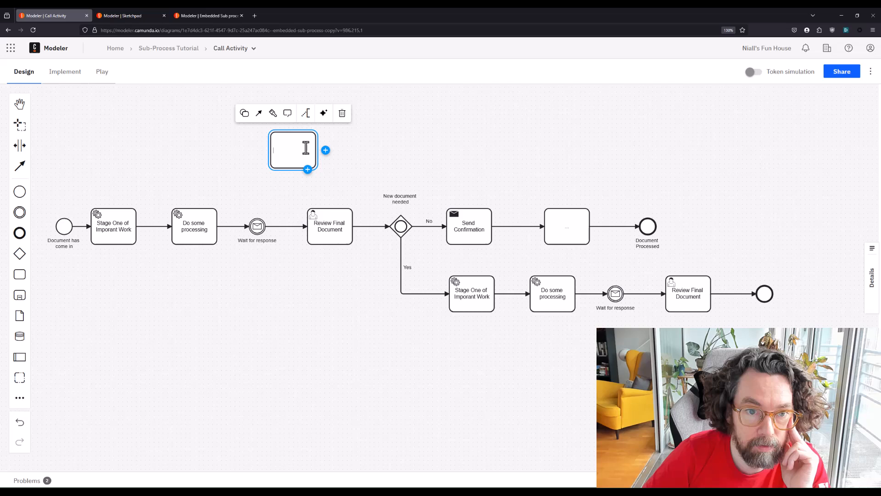
- Convert a new empty task into a collapsed sub-process and place a second beside it
{"action": "left_click", "coordinate": [243, 113]}
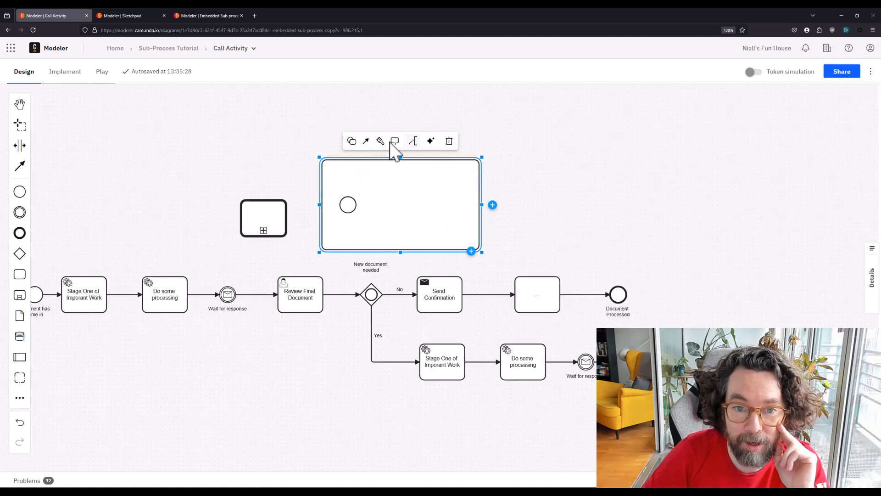
{"action": "left_click", "coordinate": [351, 140]}
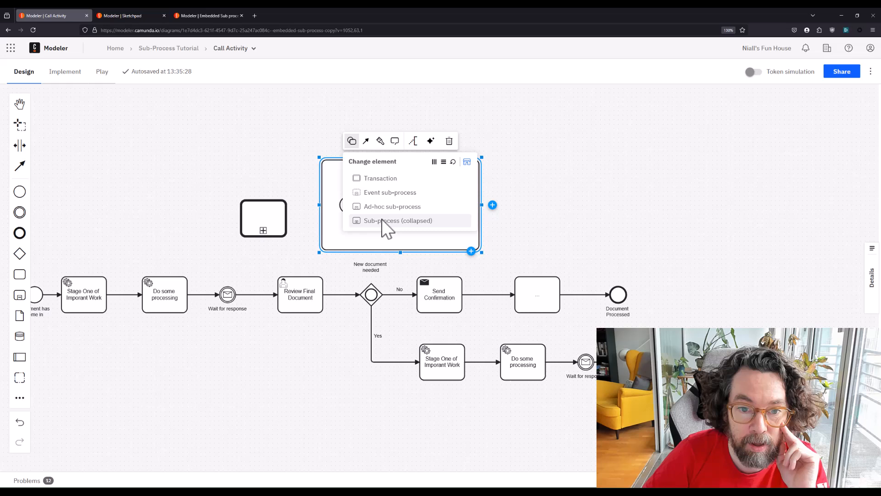
{"action": "left_click", "coordinate": [398, 220]}
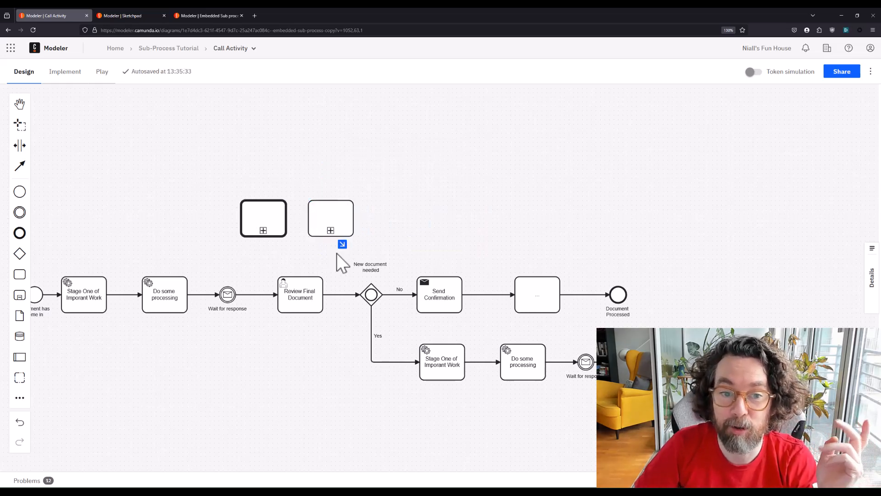
{"action": "mouse_move", "coordinate": [330, 218]}
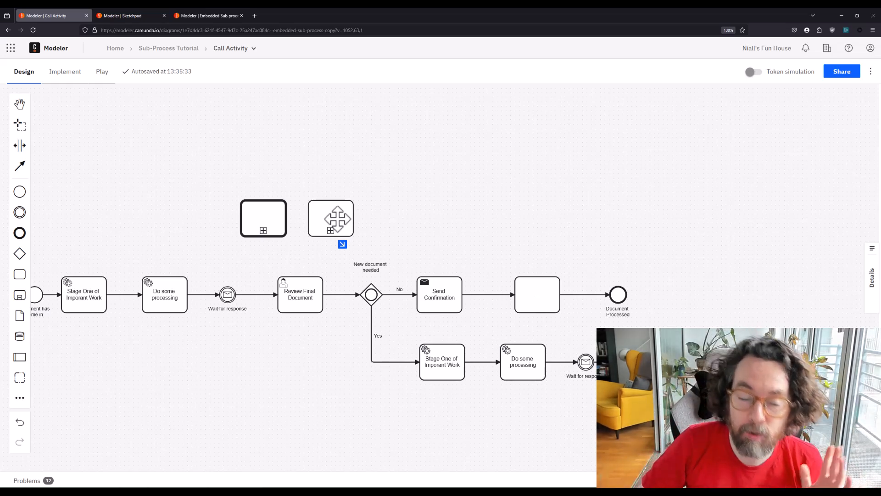
{"action": "left_click", "coordinate": [331, 218]}
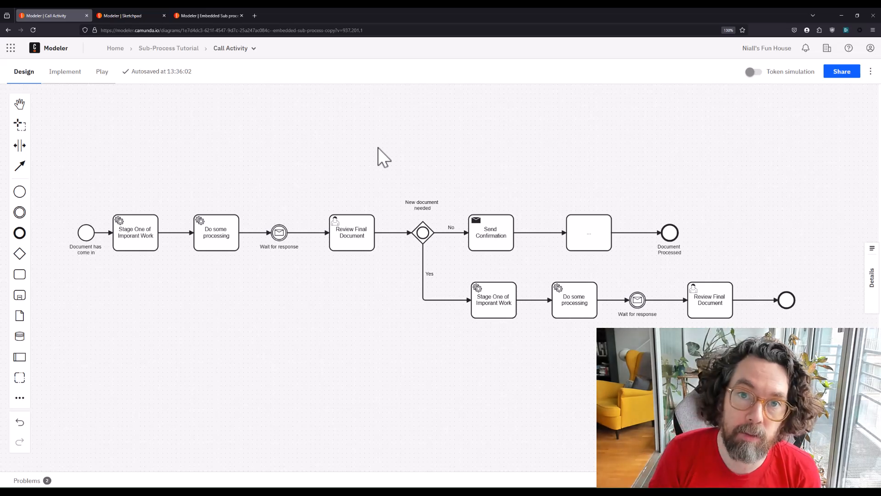
{"action": "mouse_move", "coordinate": [626, 19]}
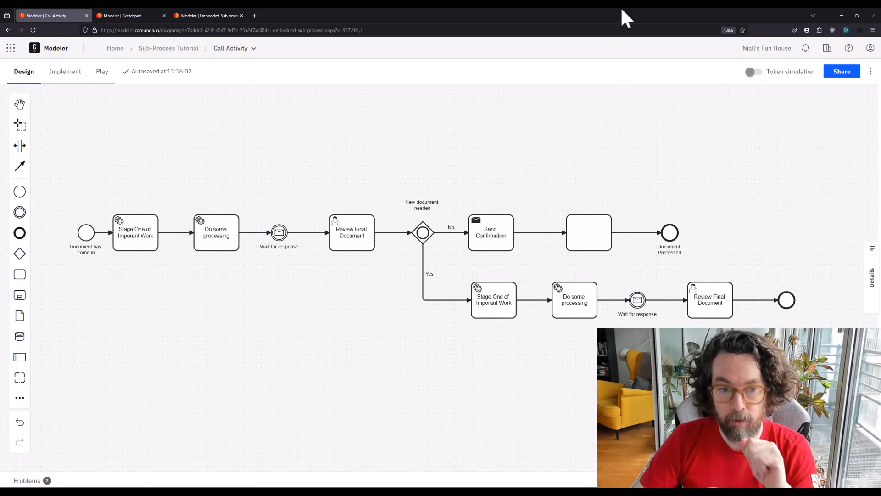
{"action": "mouse_move", "coordinate": [646, 153]}
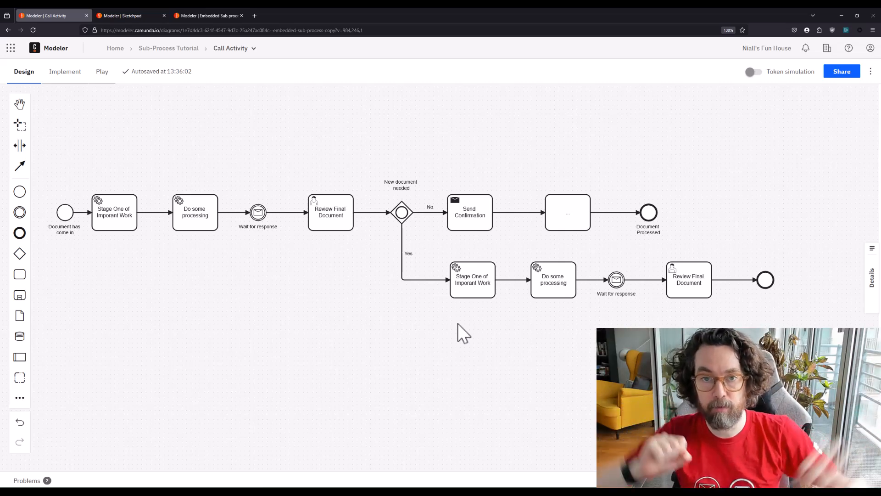
{"action": "mouse_move", "coordinate": [311, 330]}
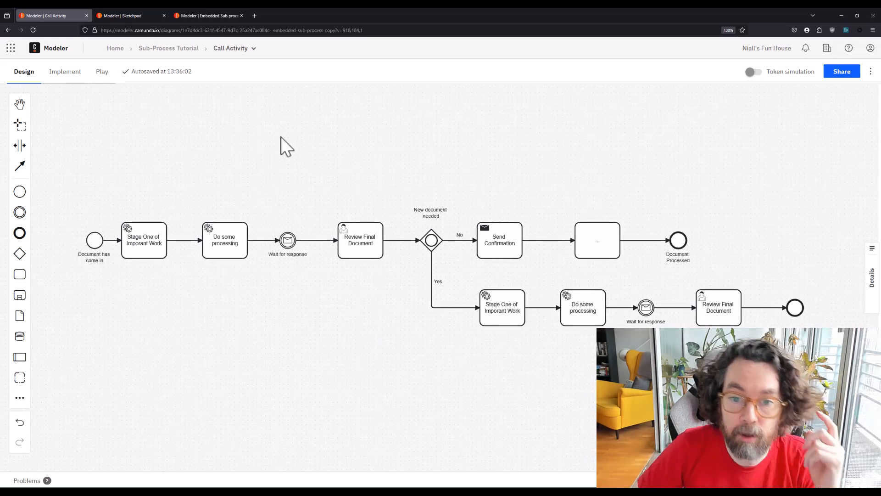
{"action": "mouse_move", "coordinate": [385, 278]}
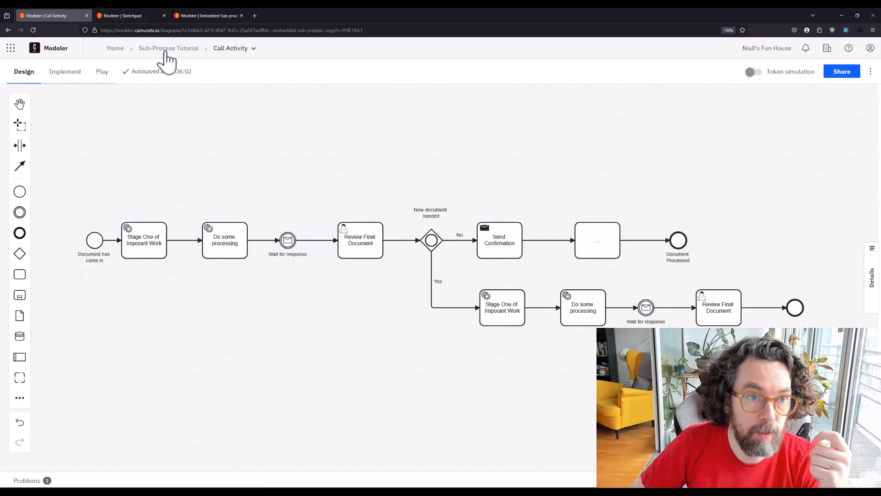
- Duplicate Call Activity in Sub-Process Tutorial and rename the copy 'Doc Handle Sub Process'
{"action": "left_click", "coordinate": [168, 48]}
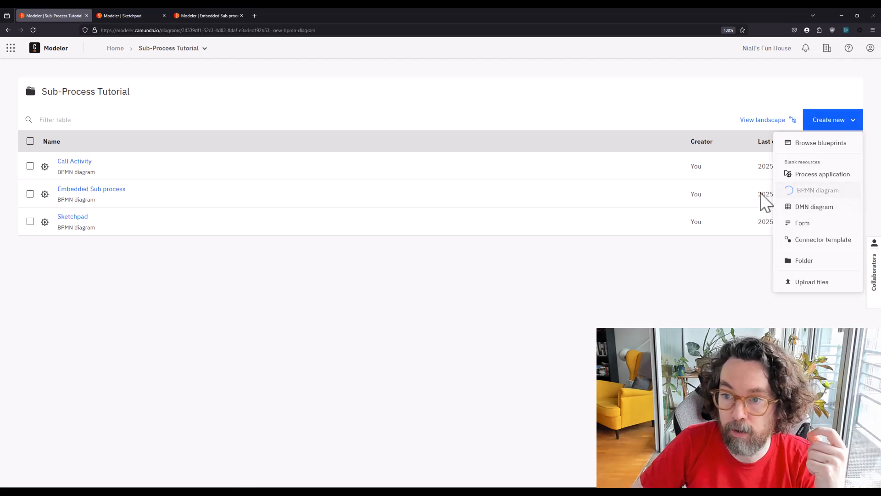
{"action": "left_click", "coordinate": [817, 190]}
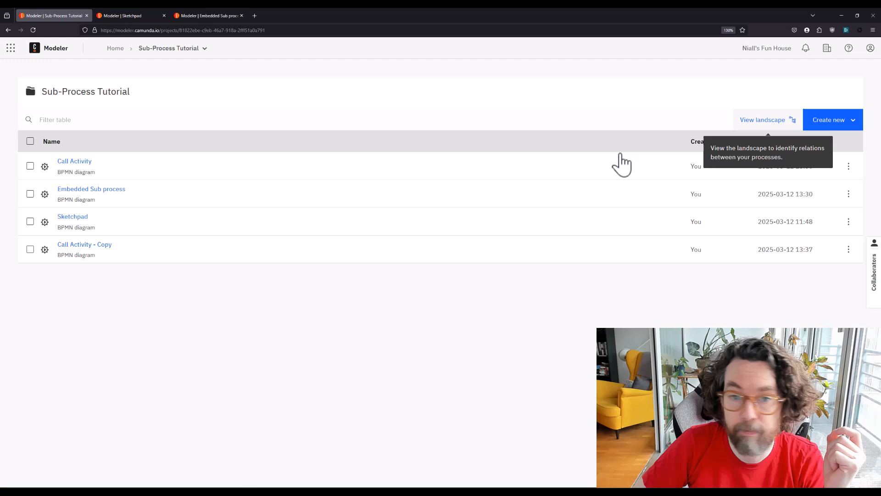
{"action": "left_click", "coordinate": [84, 244]}
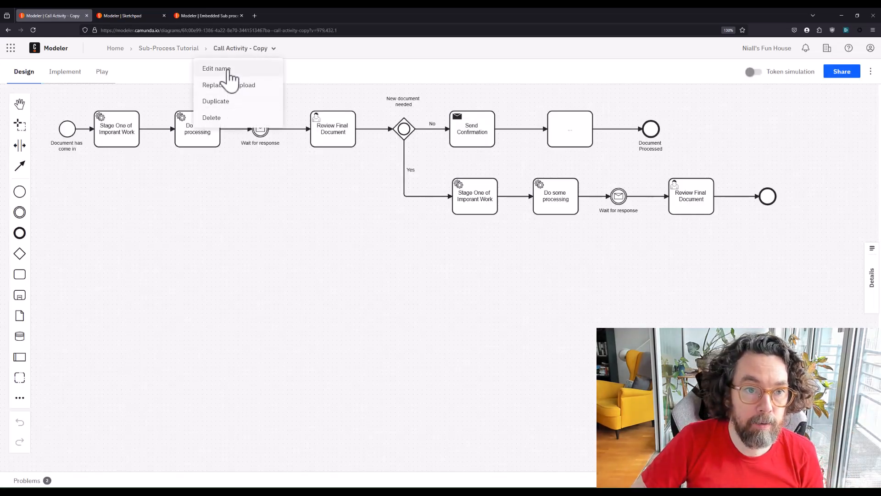
{"action": "left_click", "coordinate": [215, 68]}
{"action": "type", "text": "Doc"}
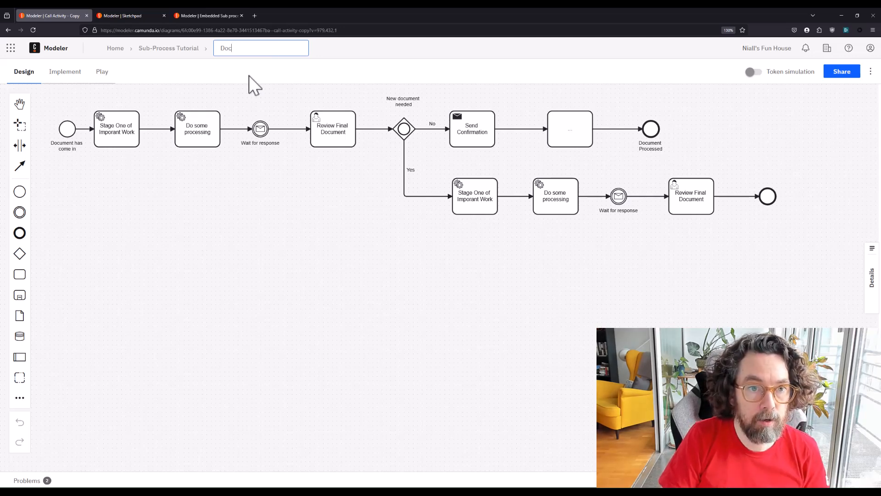
{"action": "type", "text": "Handle Sub Process"}
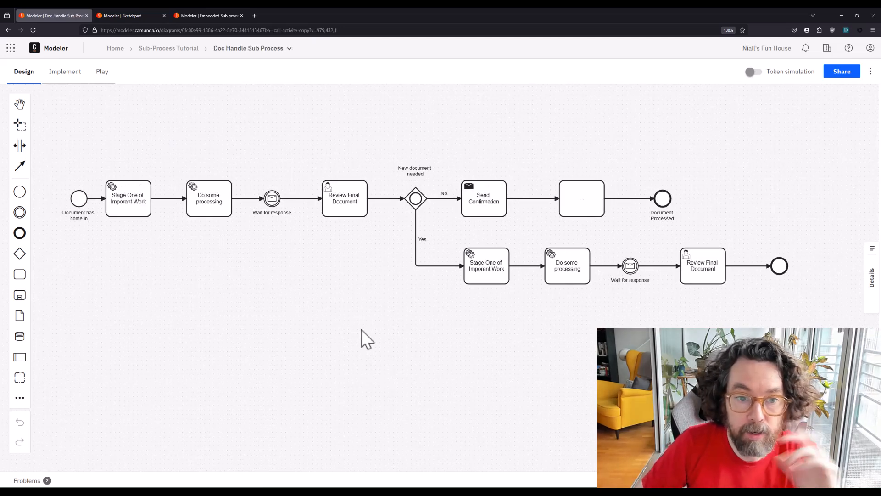
- Lasso-select the gateway and both of its branches
{"action": "left_click_drag", "start_coordinate": [368, 123], "coordinate": [795, 337]}
{"action": "type", "text": "Document Handeld"}
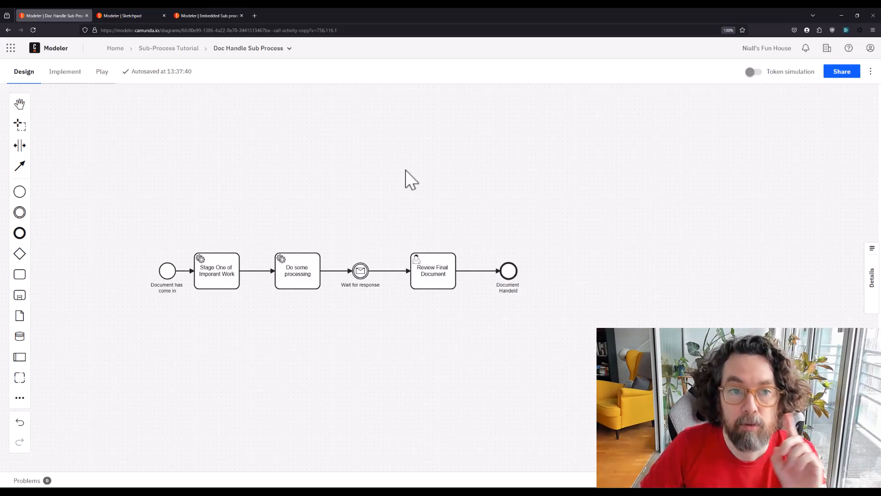
- Reopen the Call Activity diagram and convert the first empty task into a call activity
{"action": "left_click", "coordinate": [168, 48]}
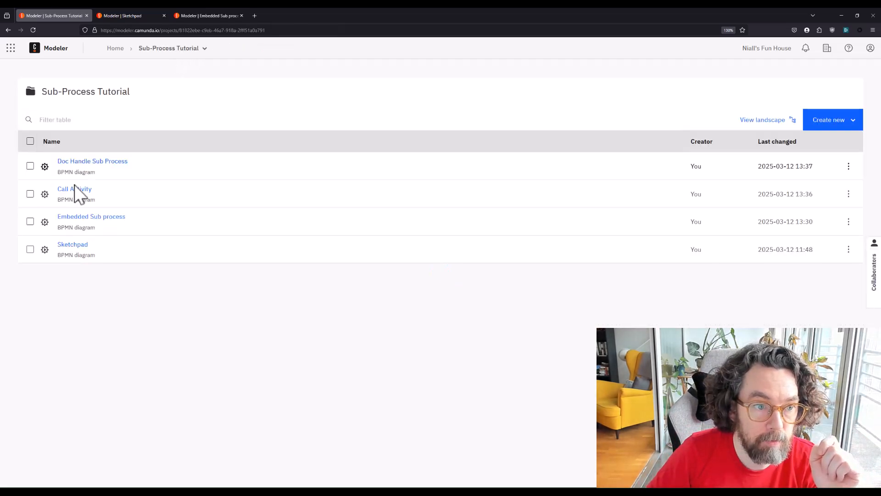
{"action": "left_click", "coordinate": [74, 188]}
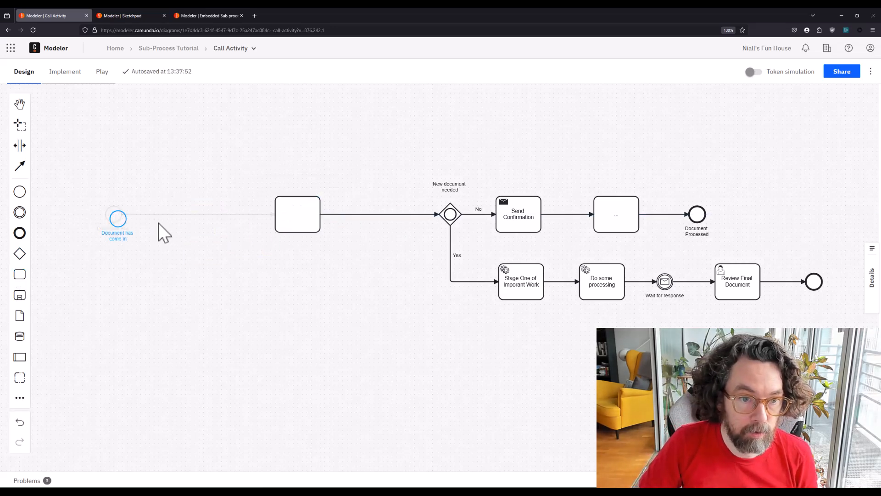
{"action": "left_click", "coordinate": [297, 214]}
{"action": "type", "text": "cal"}
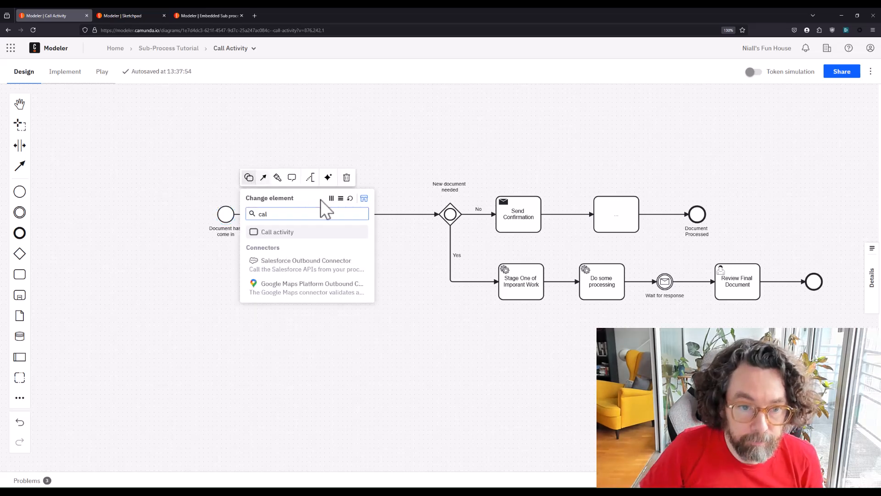
{"action": "left_click", "coordinate": [278, 231]}
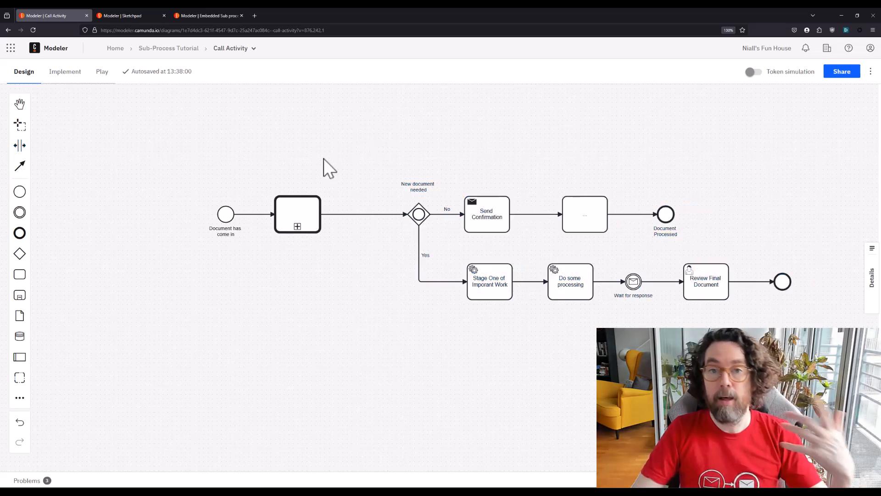
- Link the call activity to Doc Handle Sub Process and name it Handel Document
{"action": "left_click", "coordinate": [298, 214]}
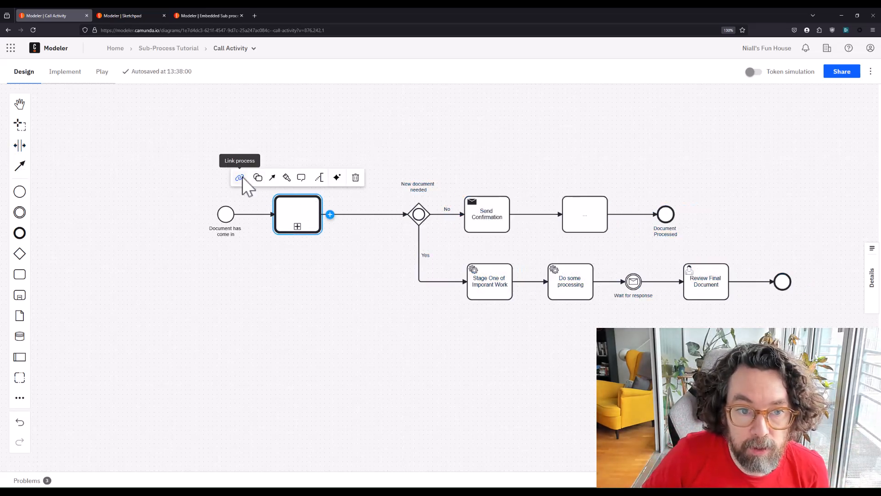
{"action": "left_click", "coordinate": [239, 178]}
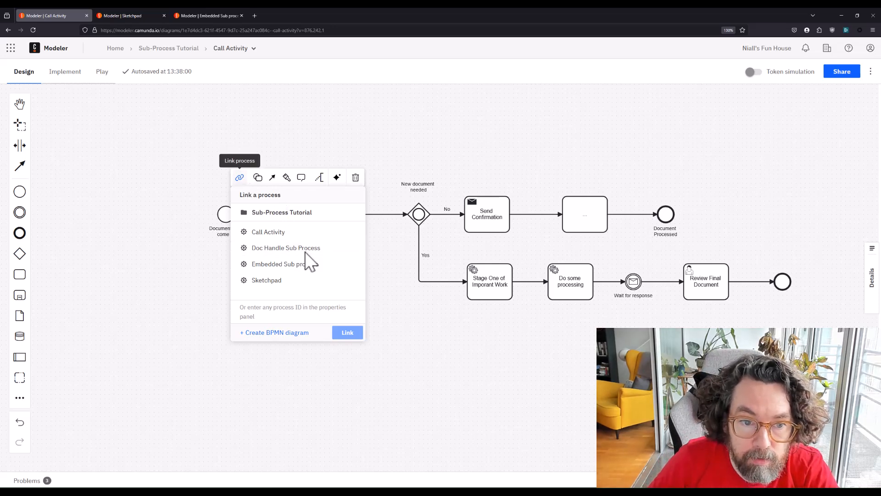
{"action": "left_click", "coordinate": [347, 332]}
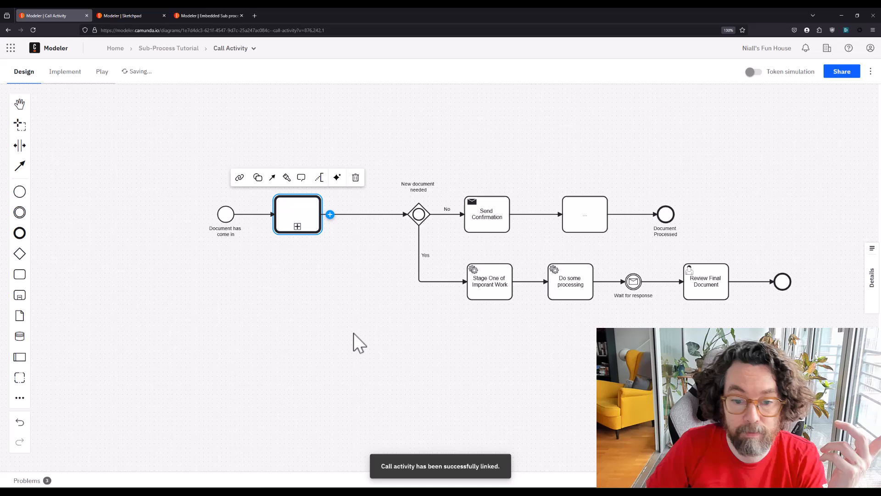
{"action": "type", "text": "Handel Document"}
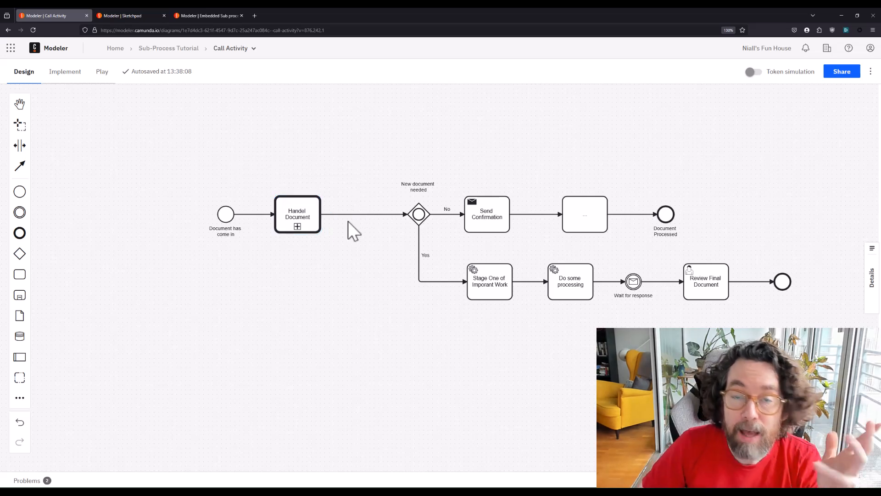
- Delete the Yes-branch tasks and name the new activity Handel Document
{"action": "left_click", "coordinate": [297, 214]}
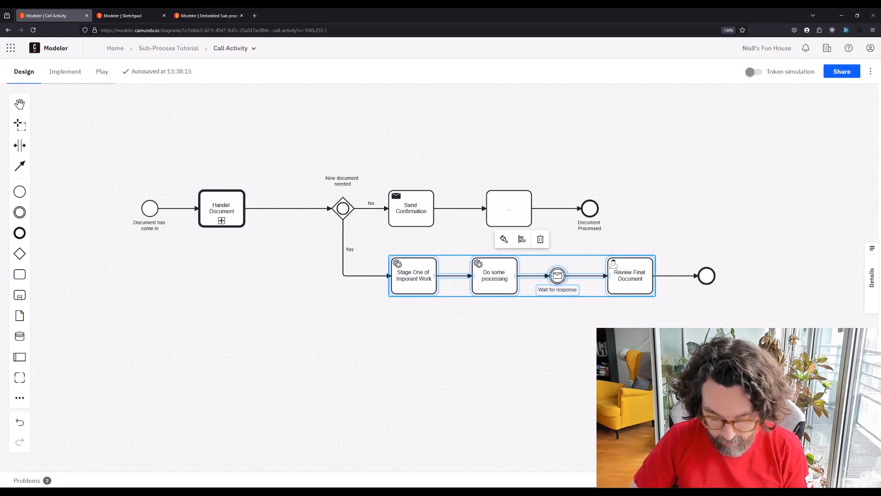
{"action": "left_click", "coordinate": [540, 239]}
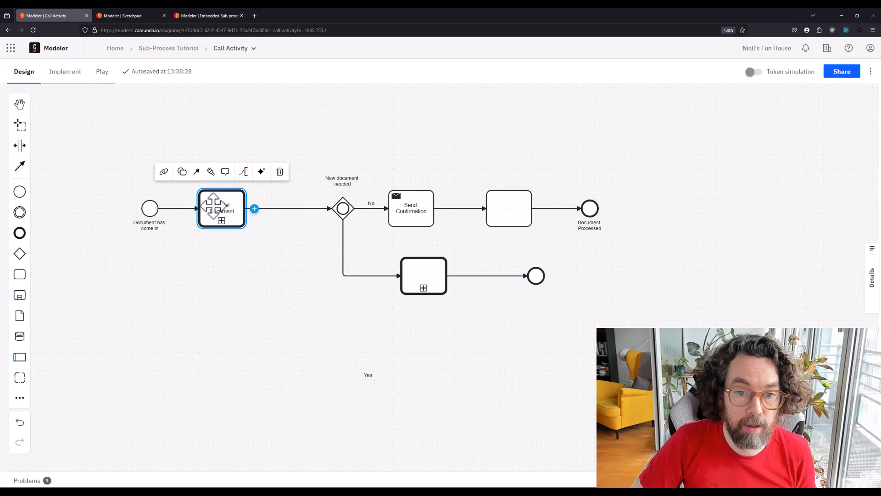
{"action": "type", "text": "Handel Document"}
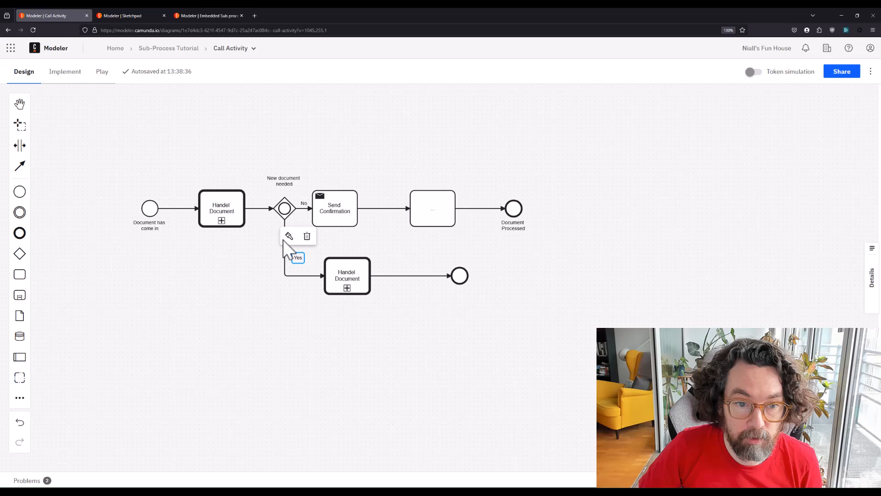
- Link the lower Handel Document activity to Doc Handle Sub Process
{"action": "left_click", "coordinate": [289, 238]}
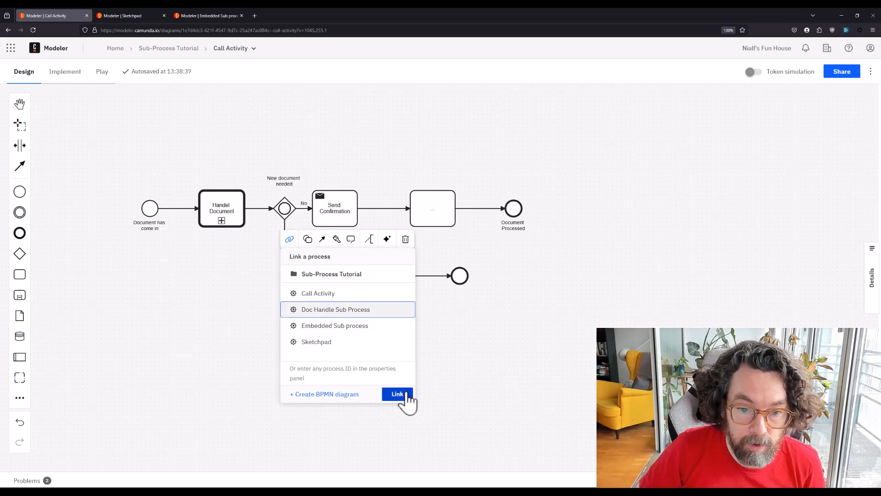
{"action": "left_click", "coordinate": [398, 393]}
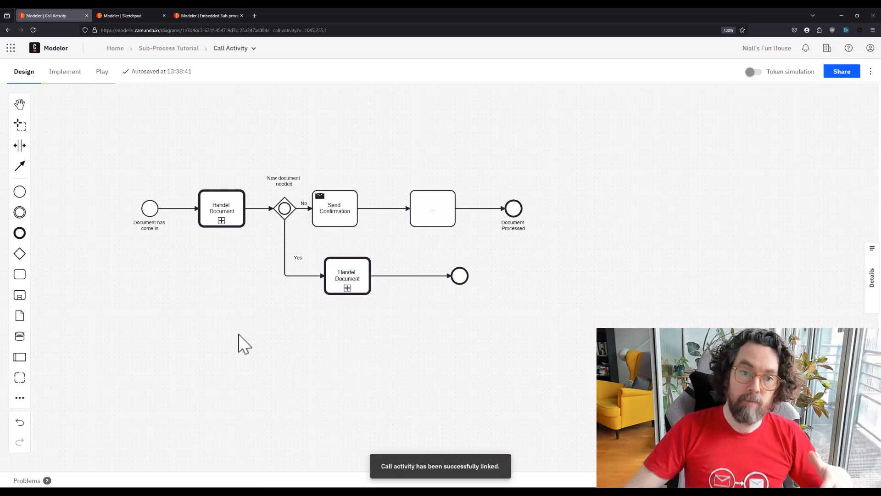
{"action": "left_click", "coordinate": [347, 275]}
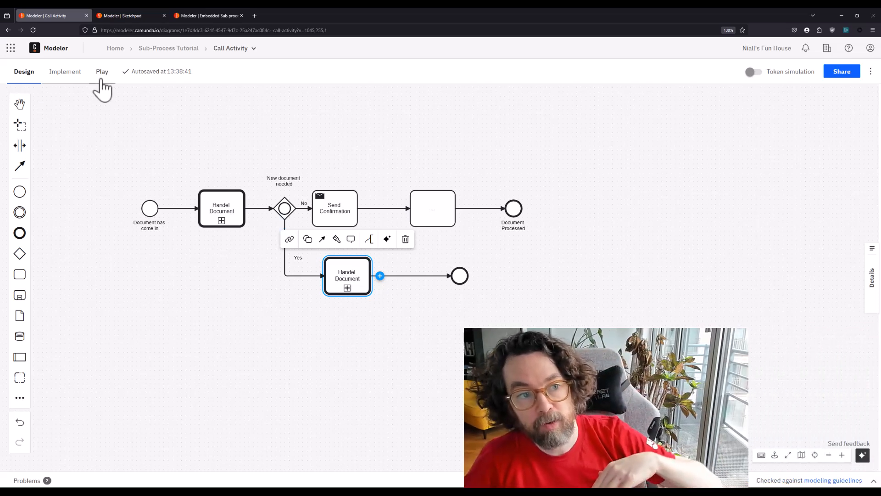
- On the upper Handel Document activity, add output variable docuNumber with value firstDocNumber
{"action": "left_click", "coordinate": [64, 72]}
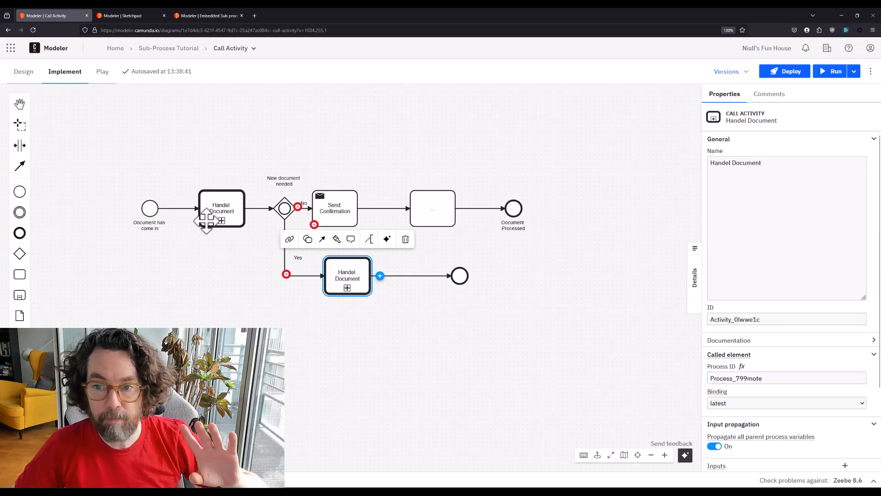
{"action": "left_click", "coordinate": [220, 208]}
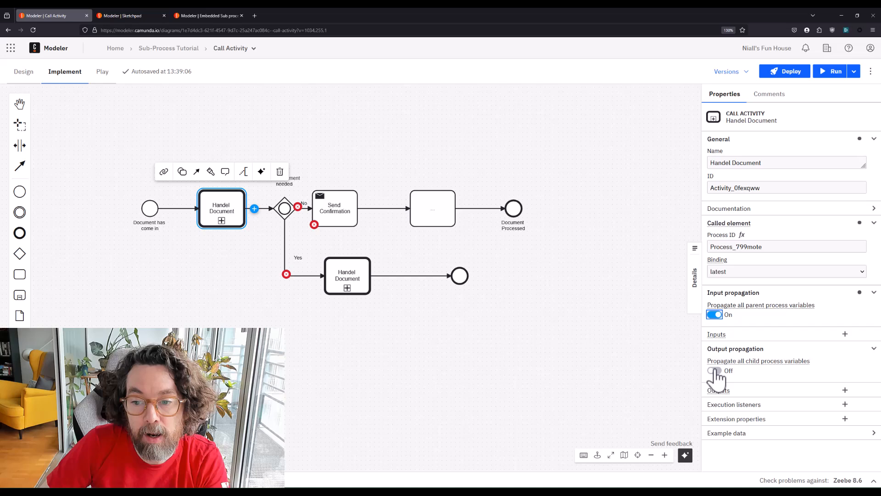
{"action": "left_click", "coordinate": [714, 370]}
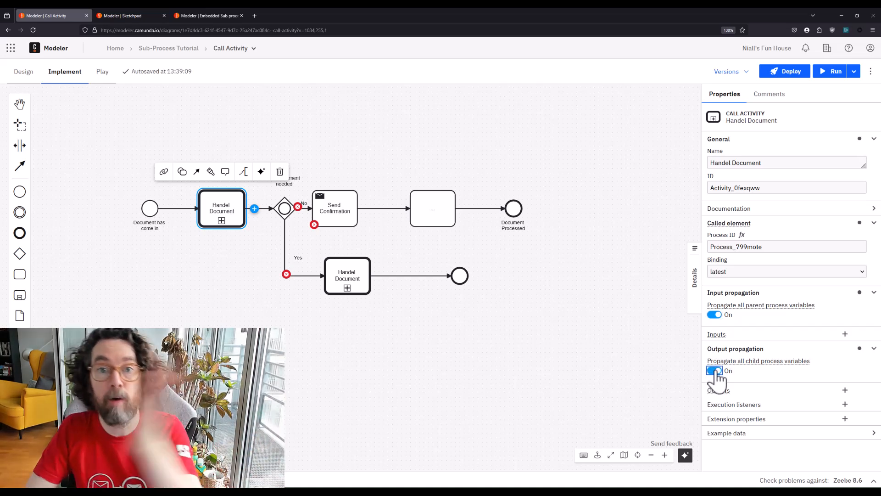
{"action": "left_click", "coordinate": [714, 370]}
{"action": "type", "text": "docuM"}
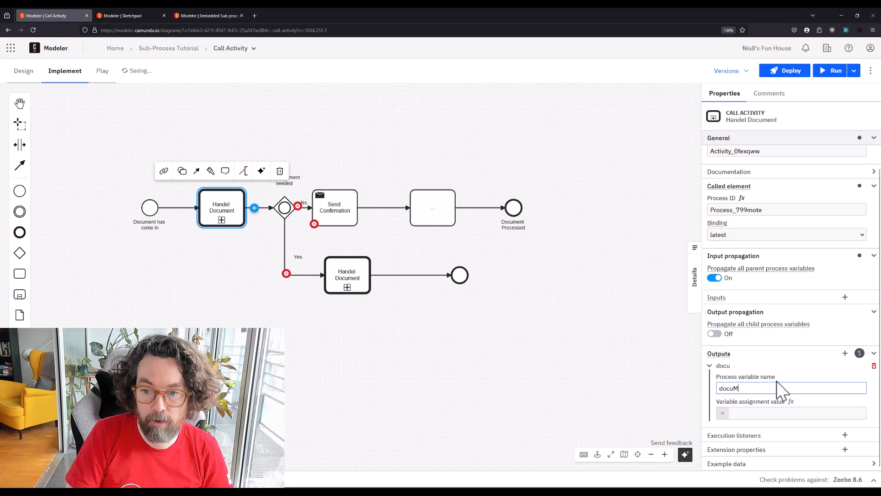
{"action": "type", "text": "Number"}
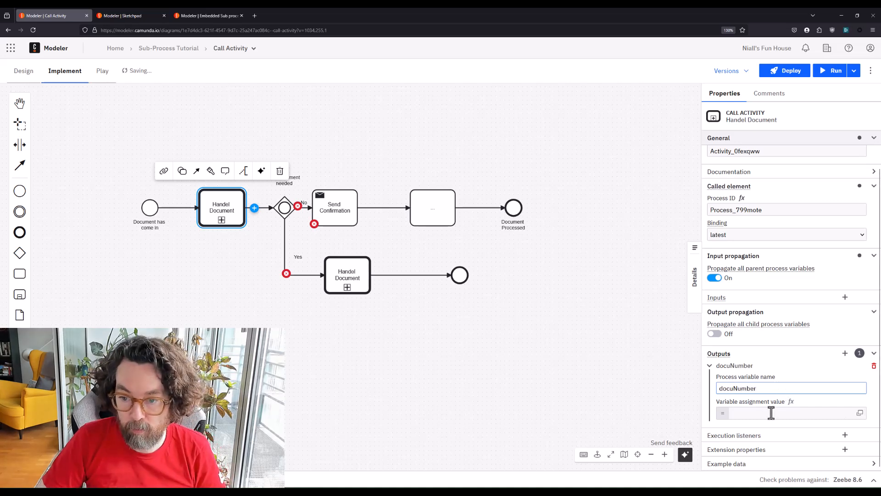
{"action": "type", "text": "firstDocNumber"}
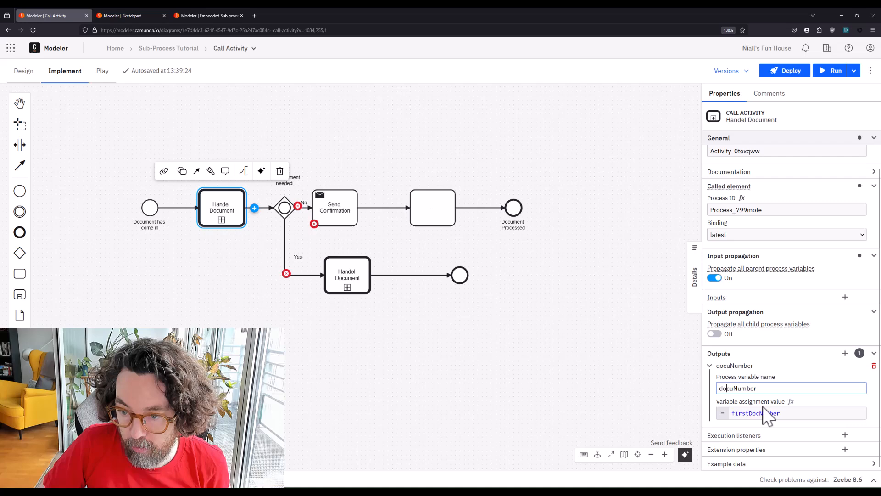
{"action": "double_click", "coordinate": [737, 388]}
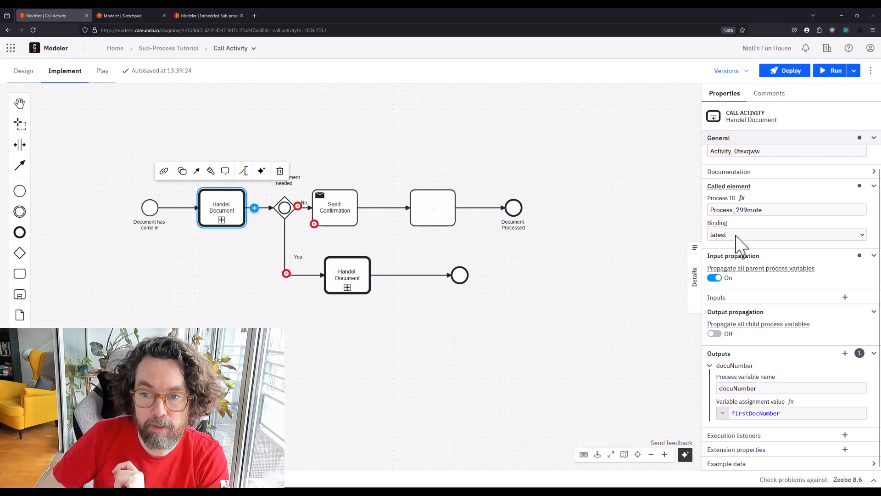
- Try version tag binding, then clear the called element's Process ID field
{"action": "left_click", "coordinate": [786, 235]}
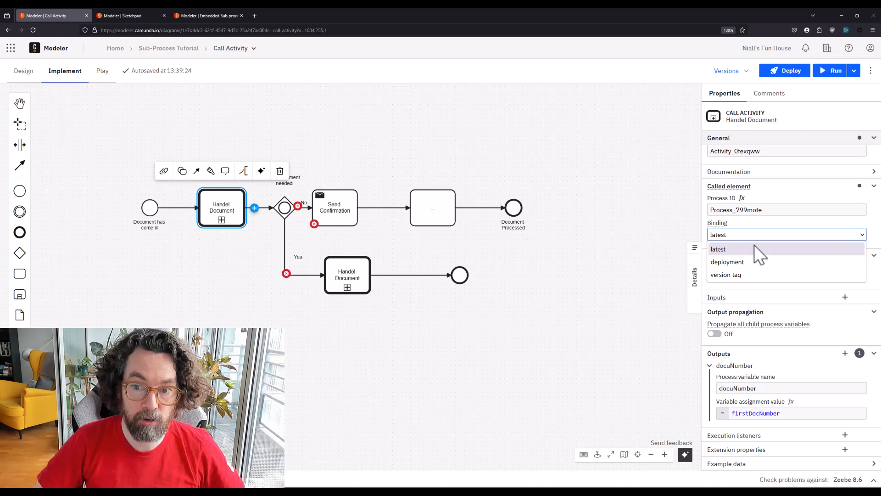
{"action": "mouse_move", "coordinate": [727, 261]}
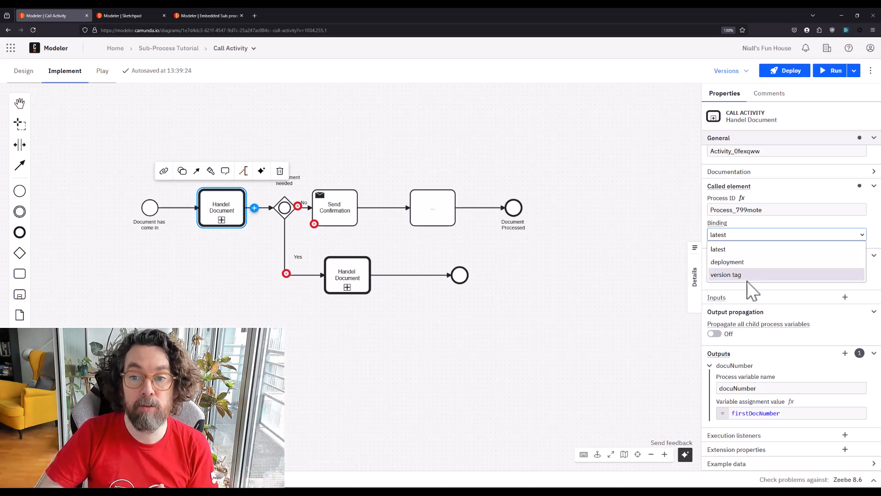
{"action": "left_click", "coordinate": [726, 275]}
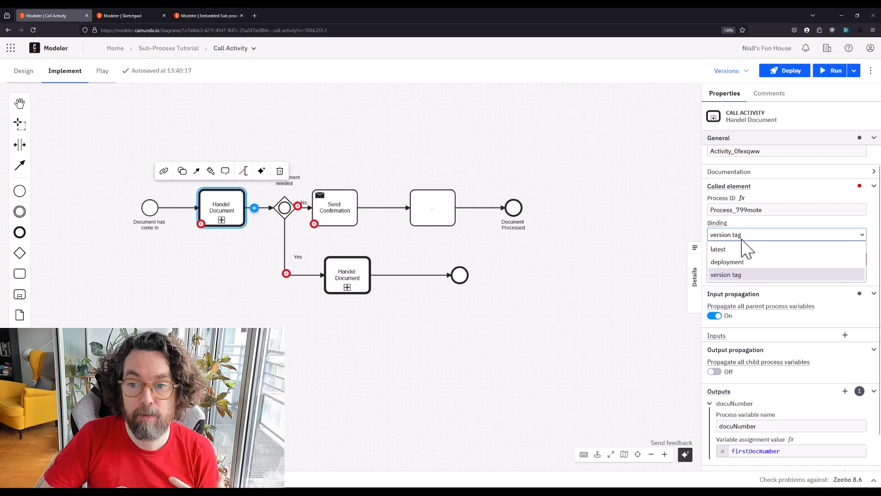
{"action": "left_click", "coordinate": [718, 249]}
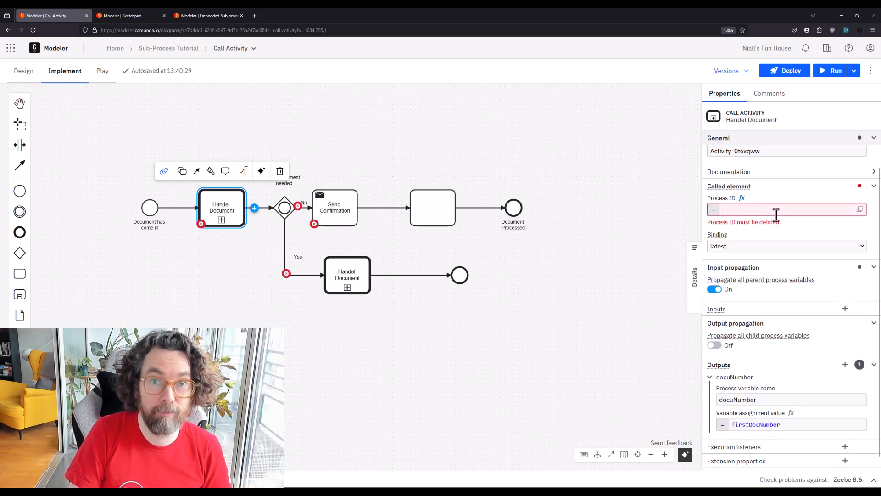
{"action": "type", "text": "some processing"}
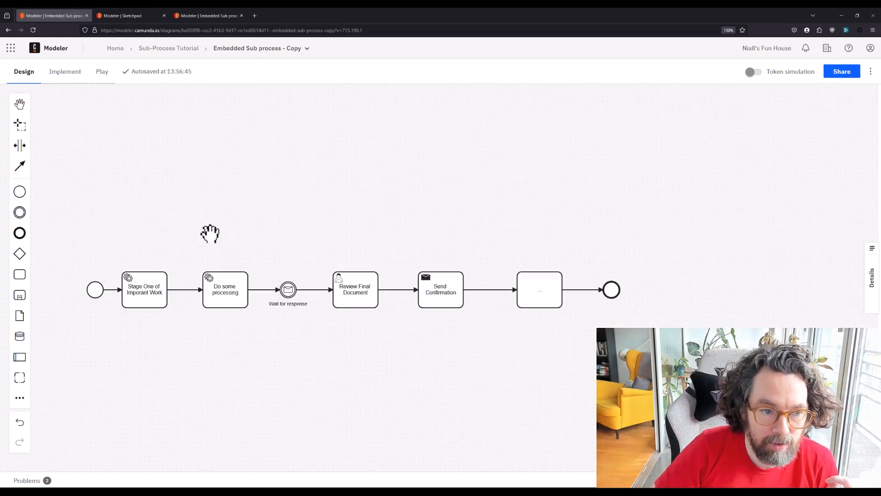
{"action": "left_click", "coordinate": [144, 289]}
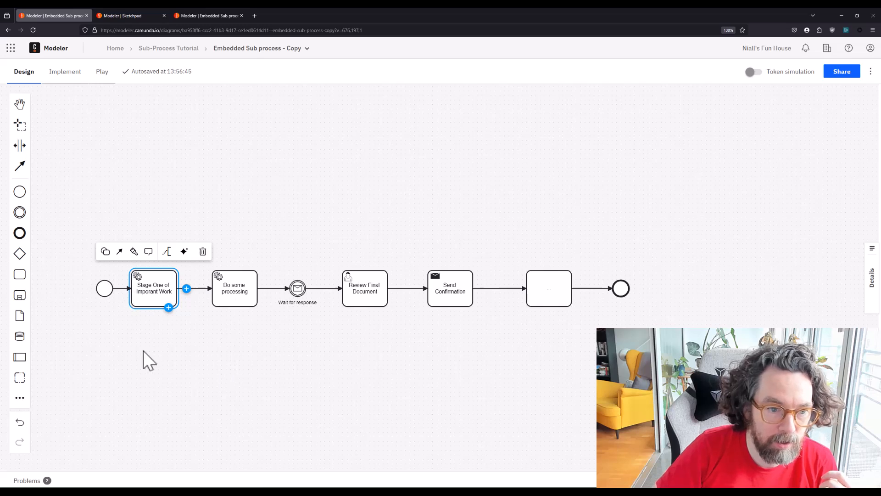
{"action": "left_click", "coordinate": [234, 289]}
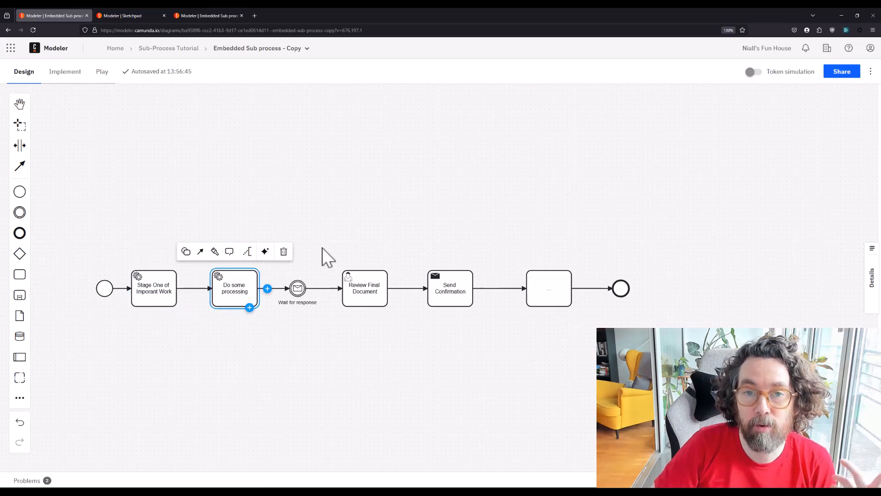
{"action": "left_click", "coordinate": [321, 230]}
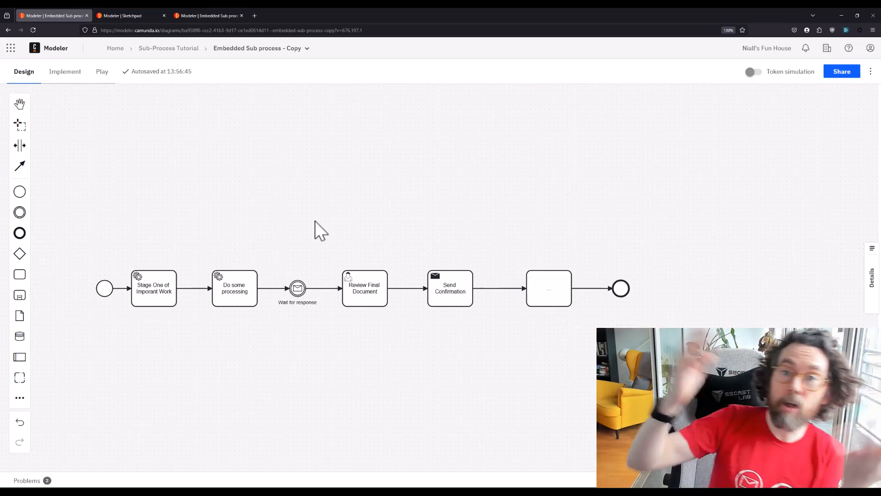
{"action": "mouse_move", "coordinate": [351, 231]}
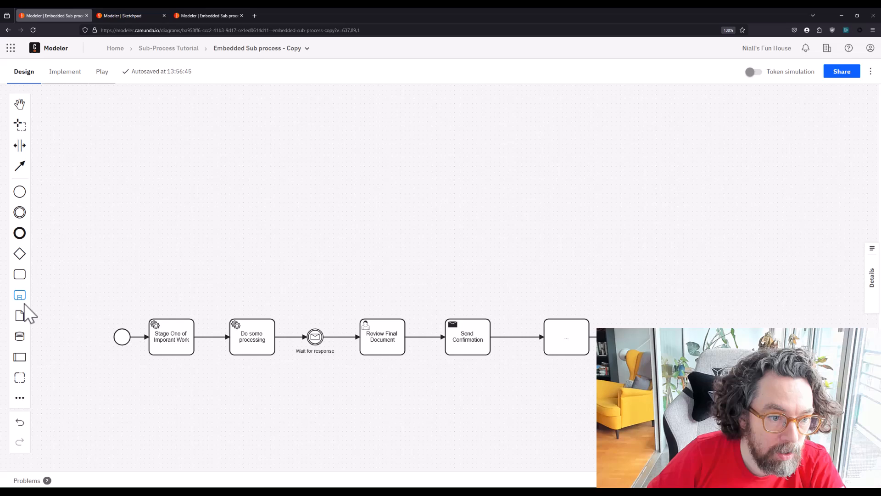
- Create an ad-hoc sub-process, move Do some processing and its wait event inside, and drop it on the flow
{"action": "left_click", "coordinate": [19, 296]}
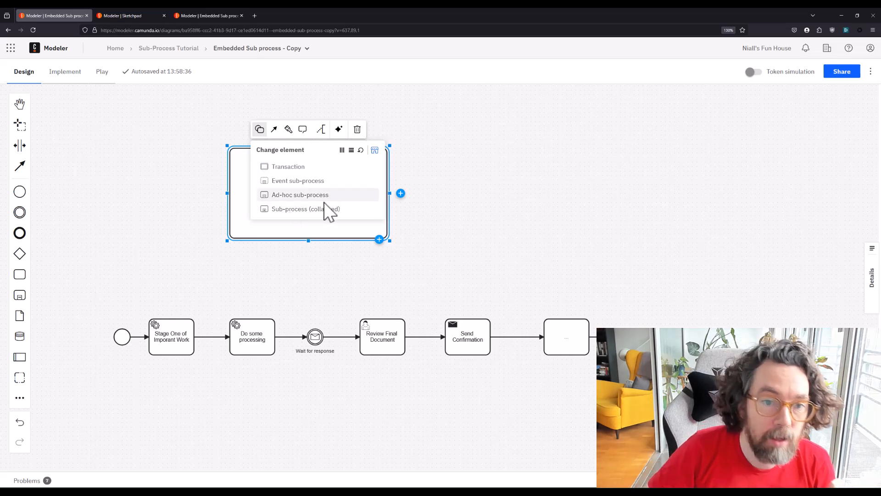
{"action": "left_click", "coordinate": [299, 195]}
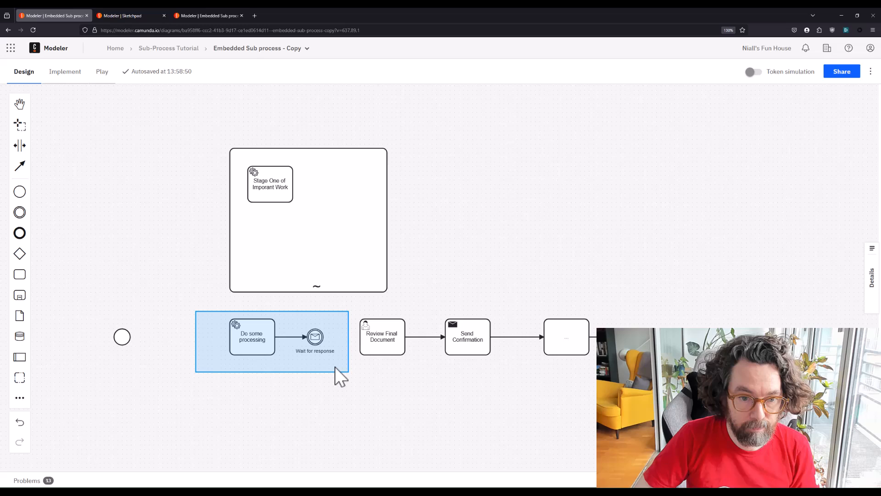
{"action": "left_click_drag", "start_coordinate": [271, 341], "coordinate": [305, 237]}
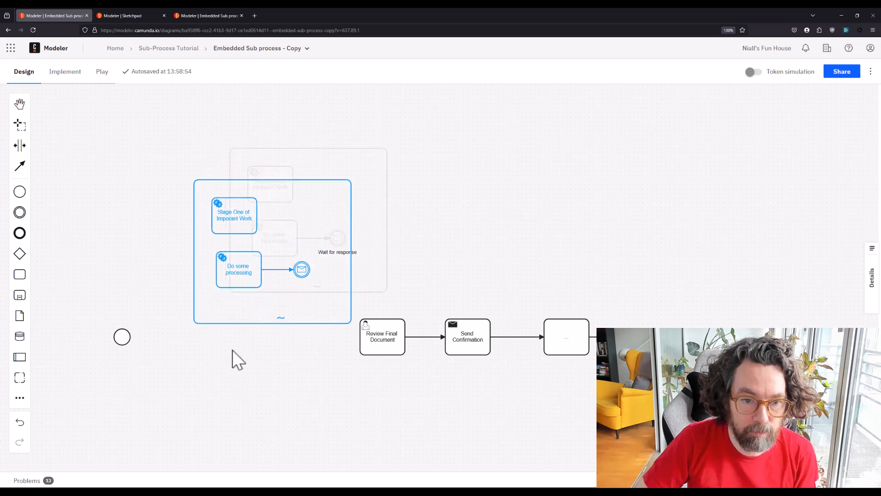
{"action": "left_click_drag", "start_coordinate": [272, 253], "coordinate": [245, 337]}
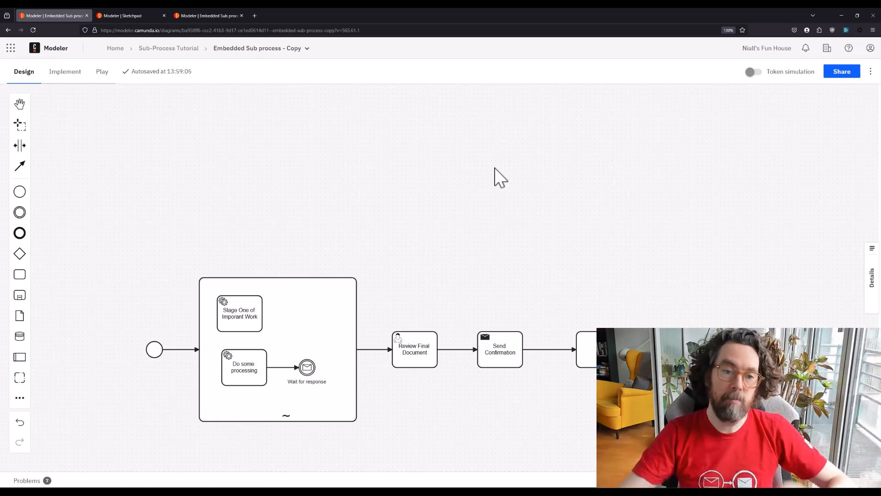
- Align Stage One with the task below it inside the ad-hoc sub-process
{"action": "left_click", "coordinate": [243, 313]}
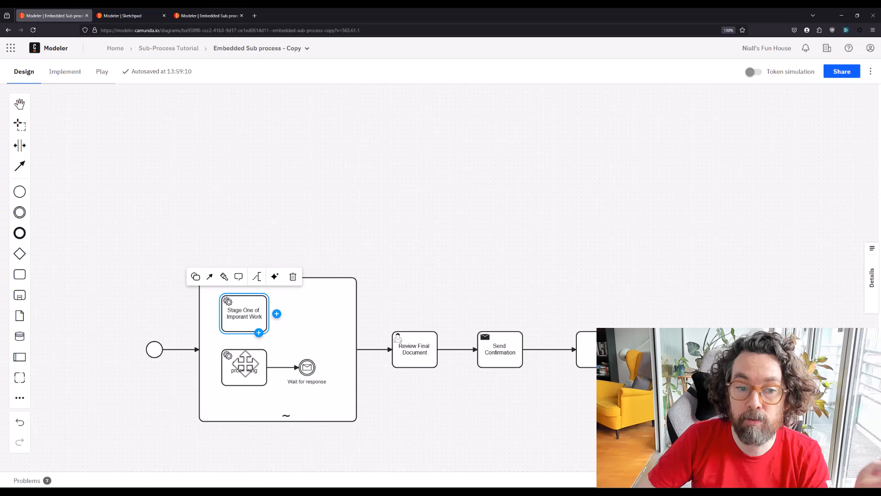
{"action": "left_click", "coordinate": [244, 367]}
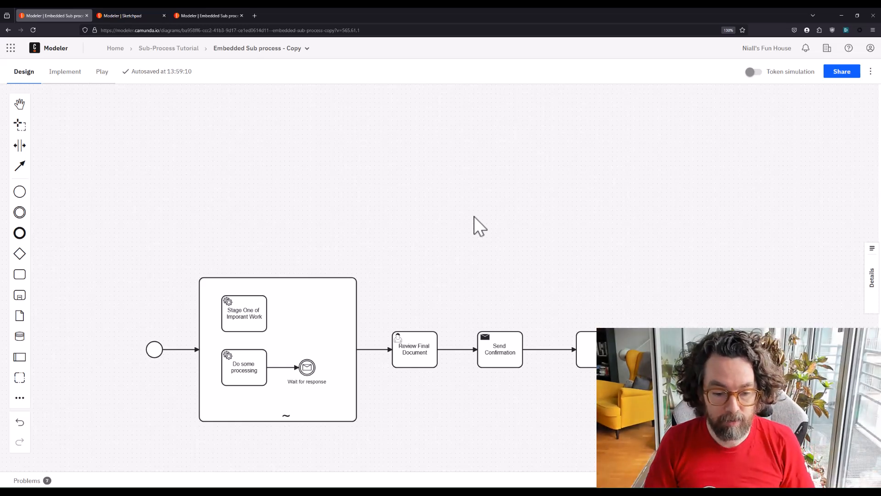
{"action": "mouse_move", "coordinate": [312, 198]}
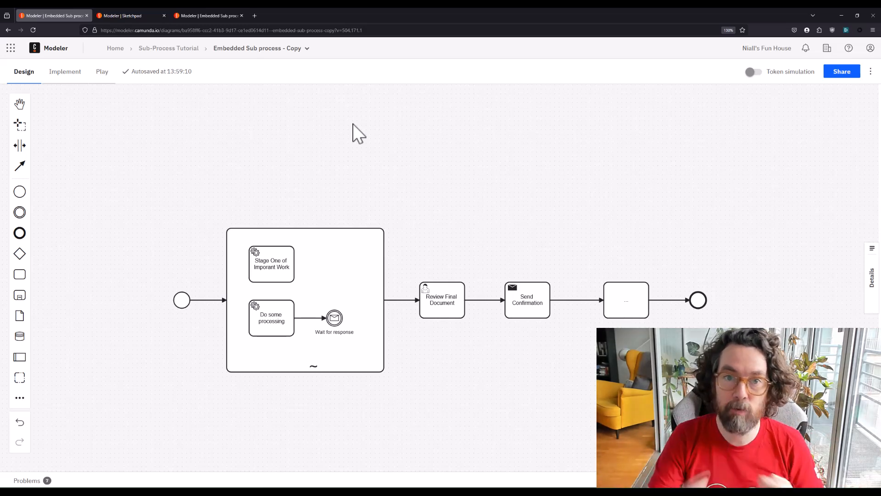
{"action": "mouse_move", "coordinate": [319, 155]}
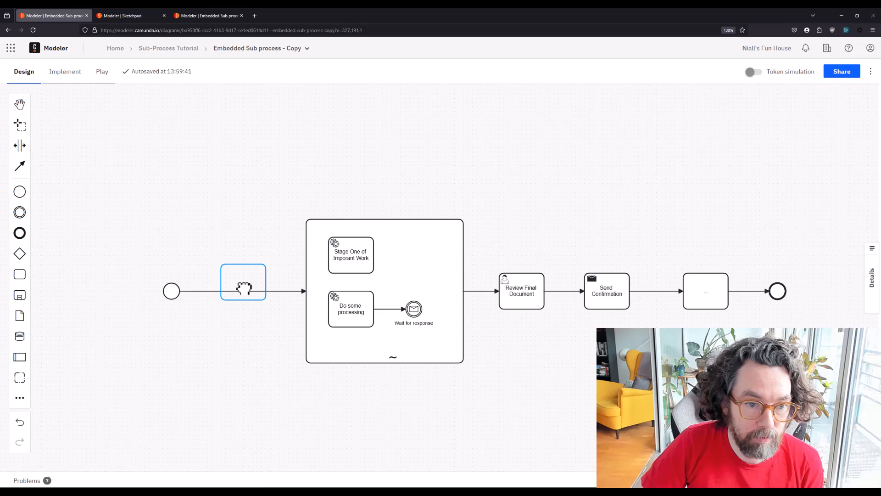
- Name the newly inserted task Decide on What to do
{"action": "left_click", "coordinate": [196, 253]}
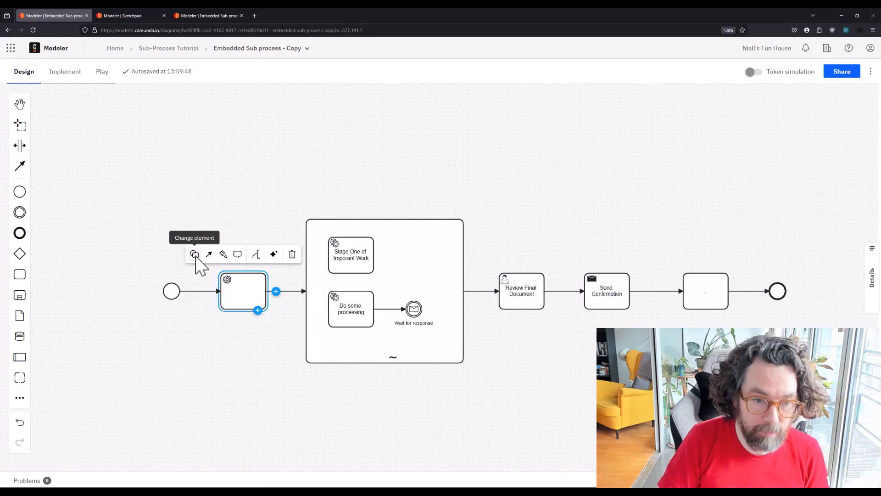
{"action": "type", "text": "Decide on What to do"}
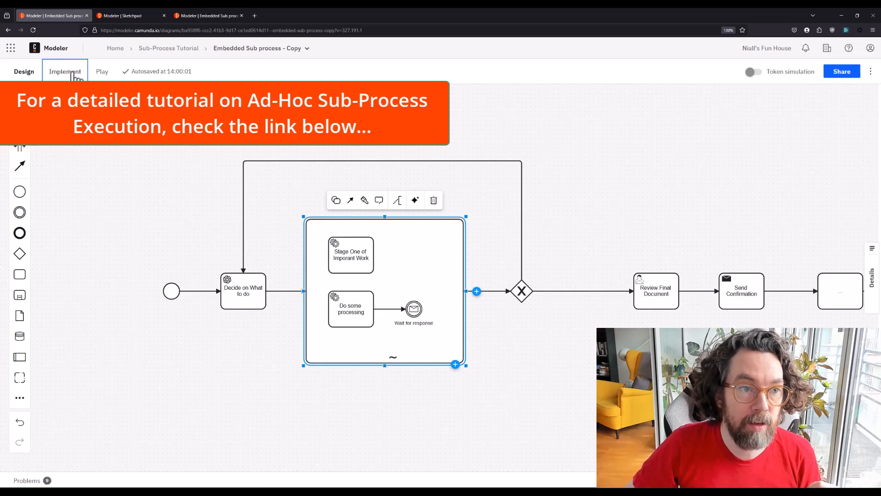
{"action": "left_click", "coordinate": [65, 72]}
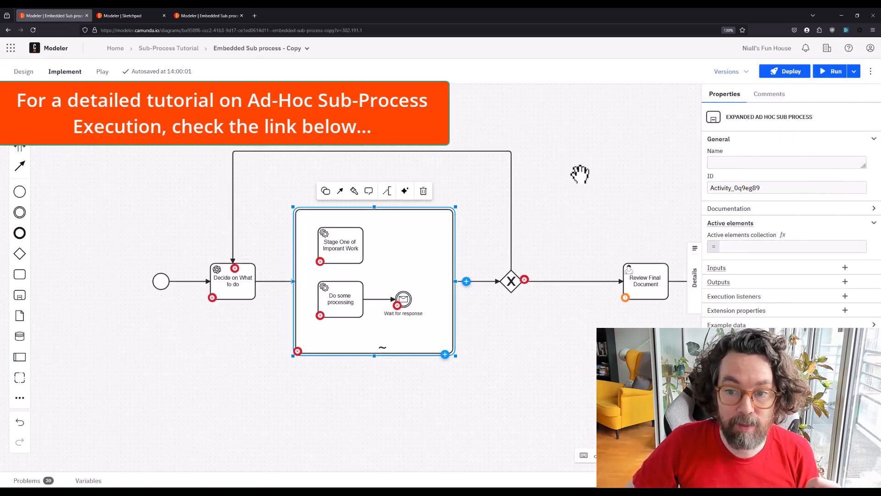
- Enter a ["Task…"] list expression as the active elements collection
{"action": "left_click", "coordinate": [785, 246]}
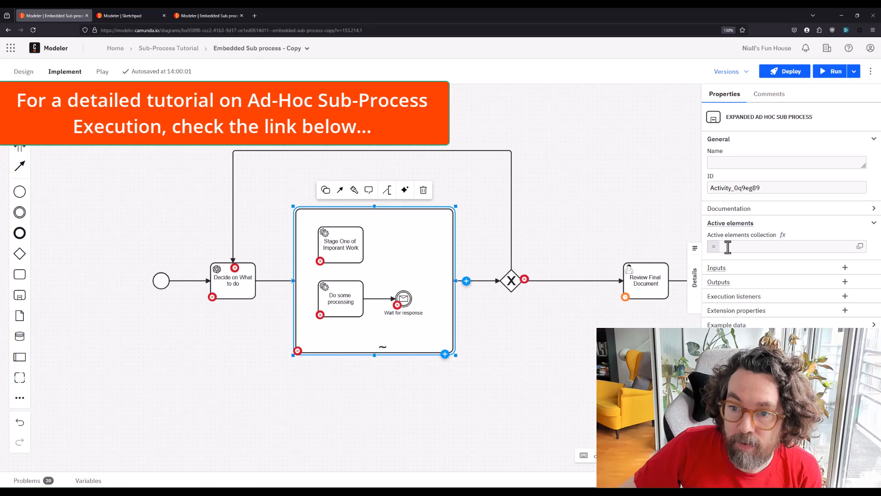
{"action": "left_click", "coordinate": [784, 247]}
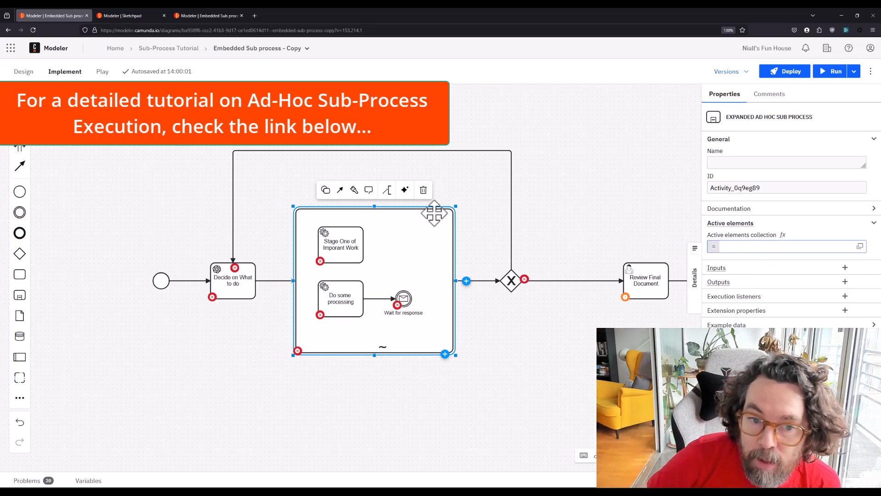
{"action": "left_click", "coordinate": [340, 244]}
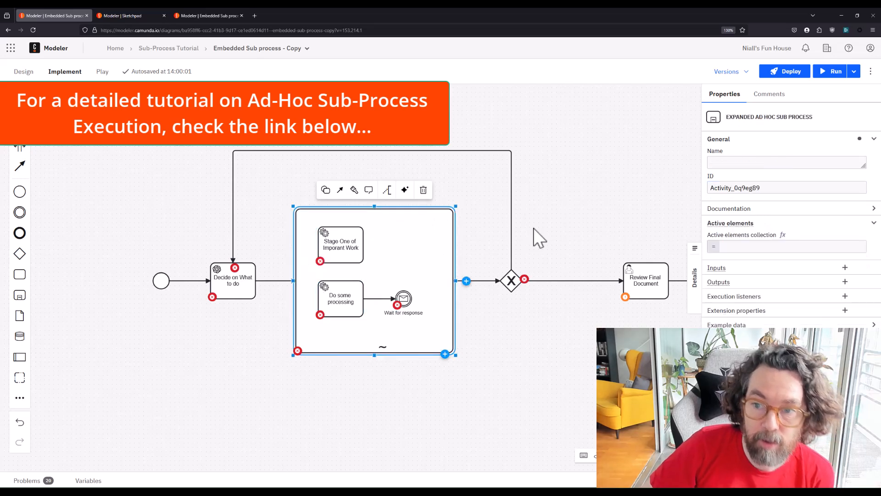
{"action": "left_click", "coordinate": [786, 246]}
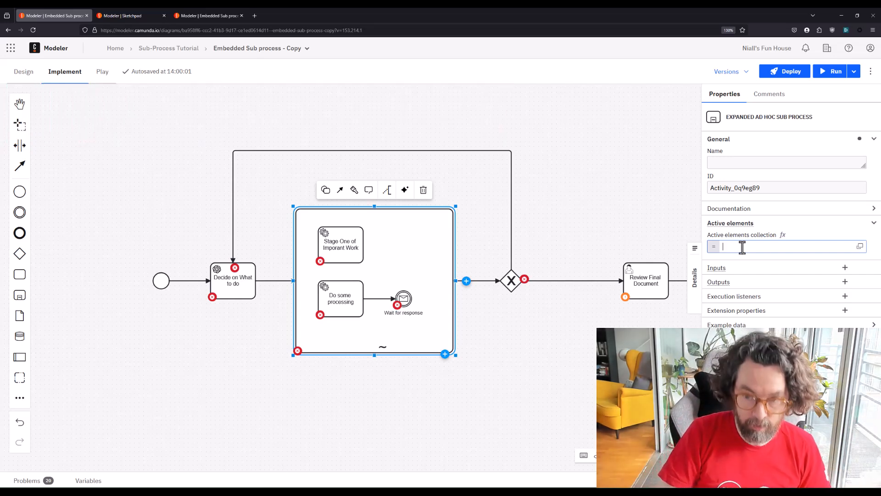
{"action": "type", "text": "[\"Task1\", \"\\y"}
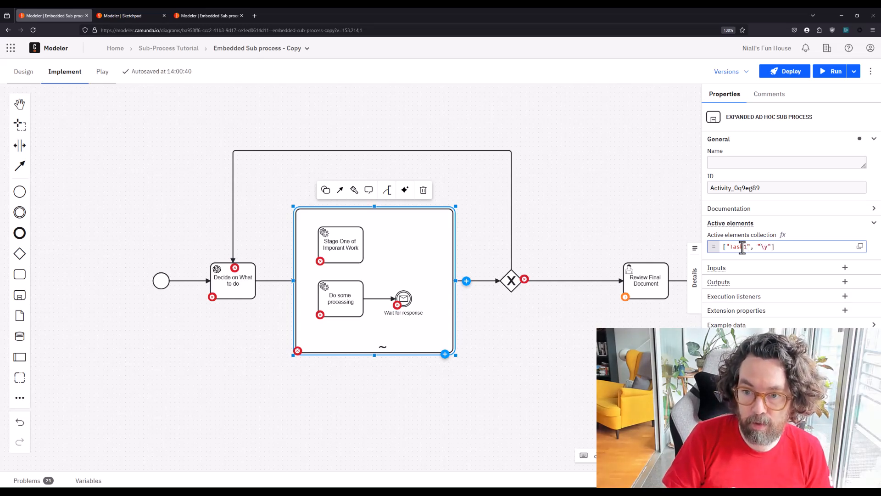
{"action": "type", "text": "Task"}
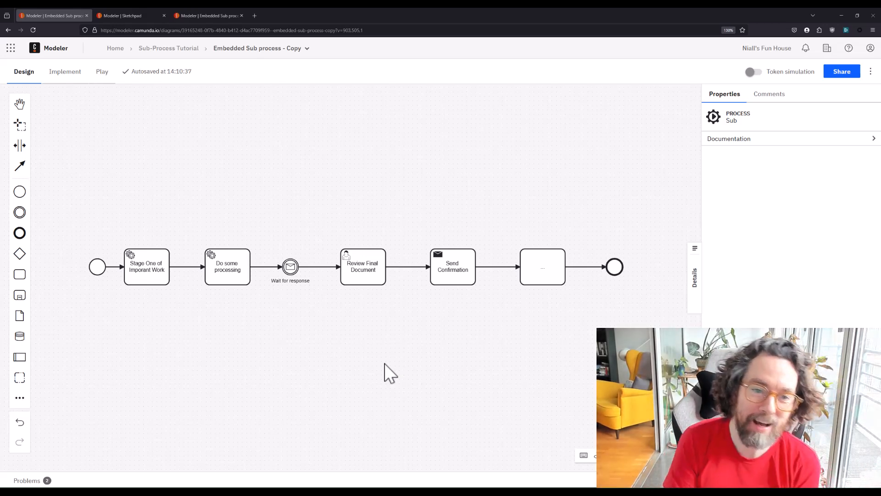
{"action": "mouse_move", "coordinate": [413, 187]}
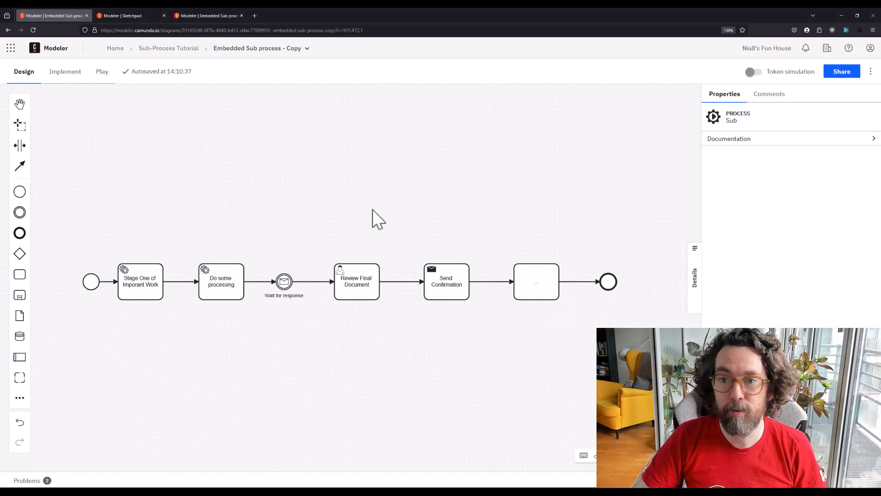
{"action": "mouse_move", "coordinate": [256, 188]}
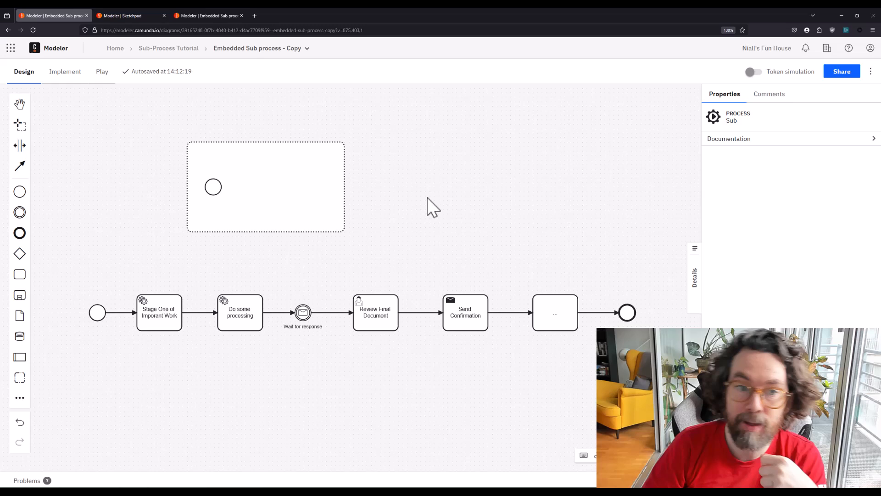
- Give the event sub-process a message start, an Enter Reason task, and an end event
{"action": "left_click", "coordinate": [213, 187]}
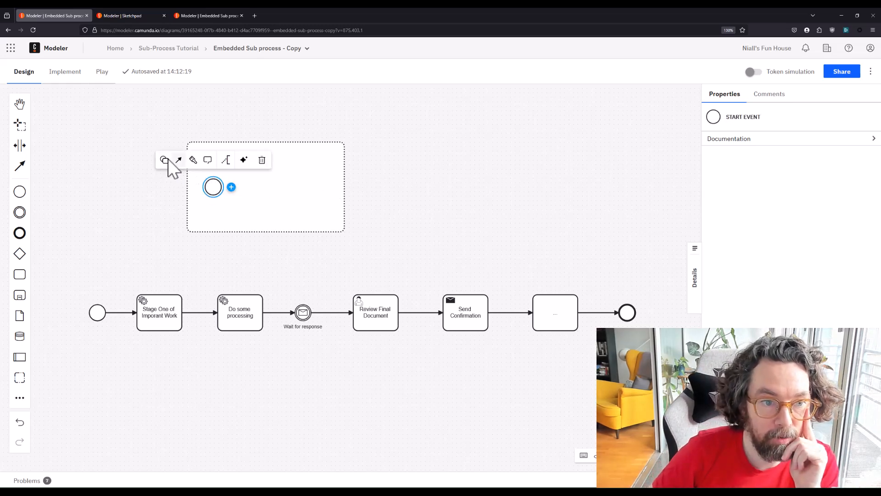
{"action": "left_click", "coordinate": [164, 159]}
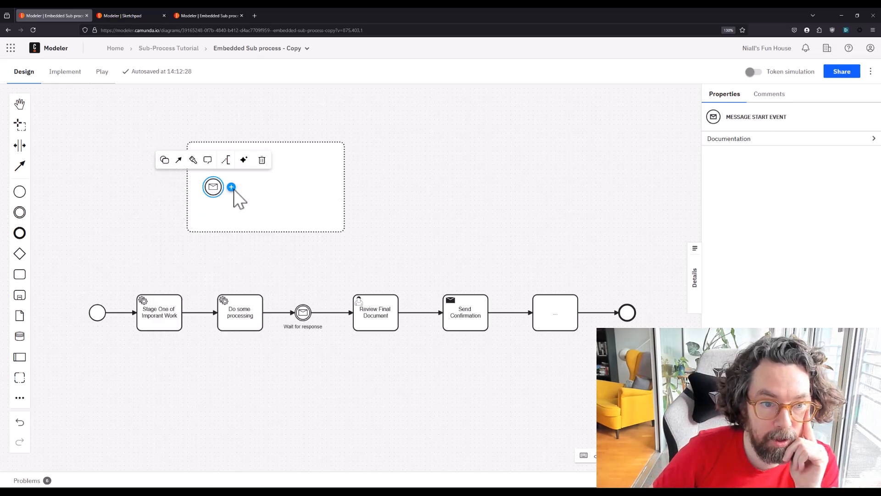
{"action": "left_click", "coordinate": [231, 187]}
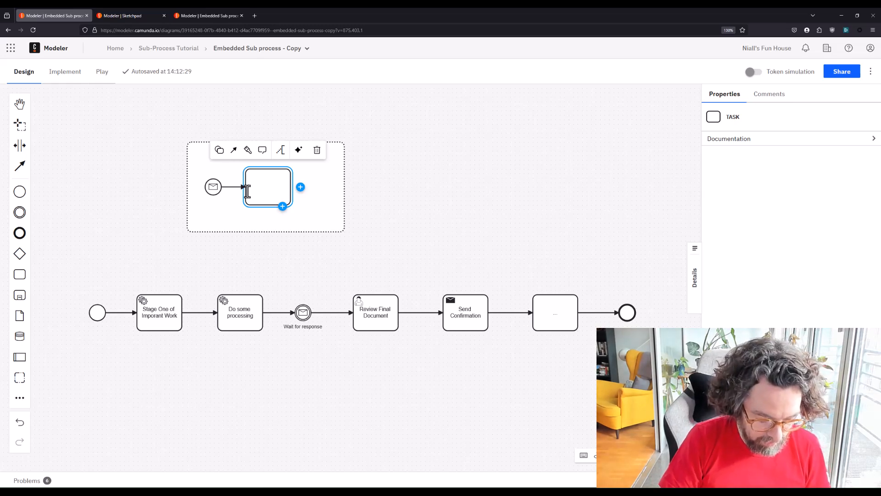
{"action": "type", "text": "Enter Reason"}
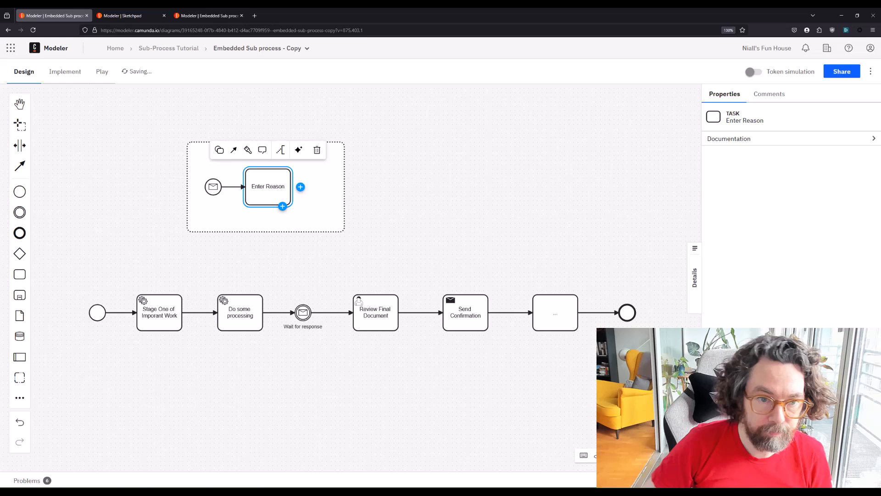
{"action": "left_click", "coordinate": [301, 186]}
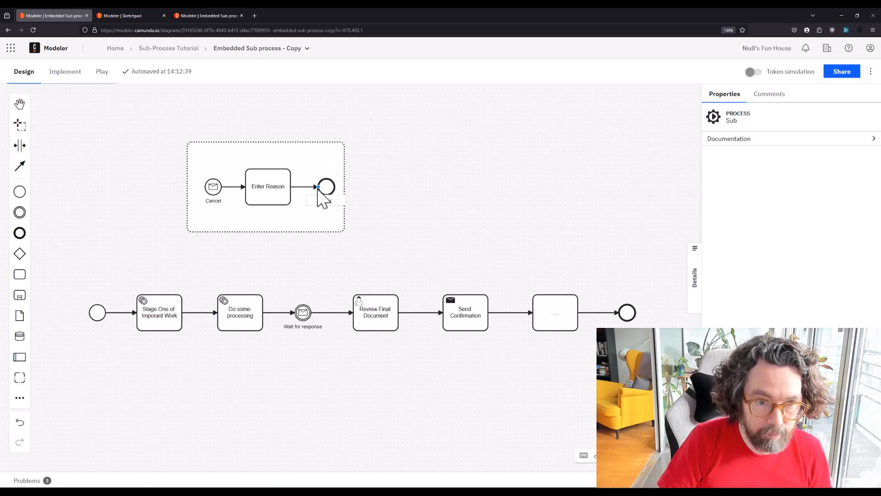
{"action": "left_click", "coordinate": [325, 185]}
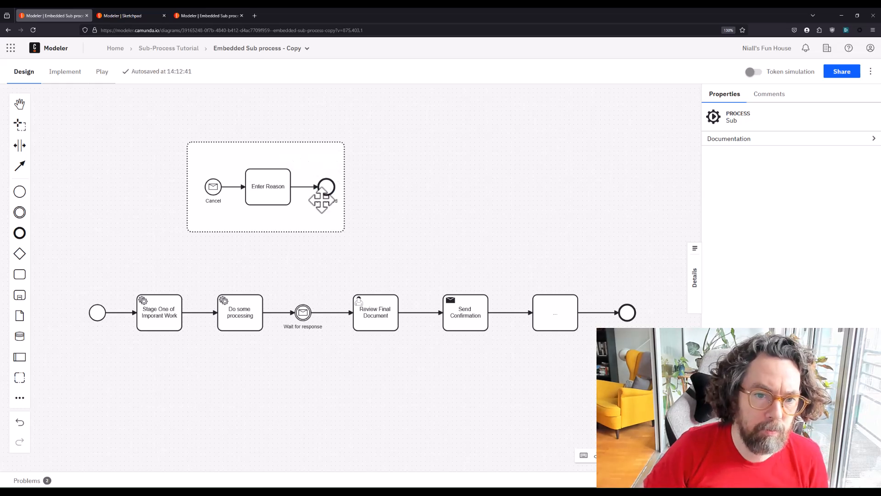
{"action": "left_click", "coordinate": [268, 186]}
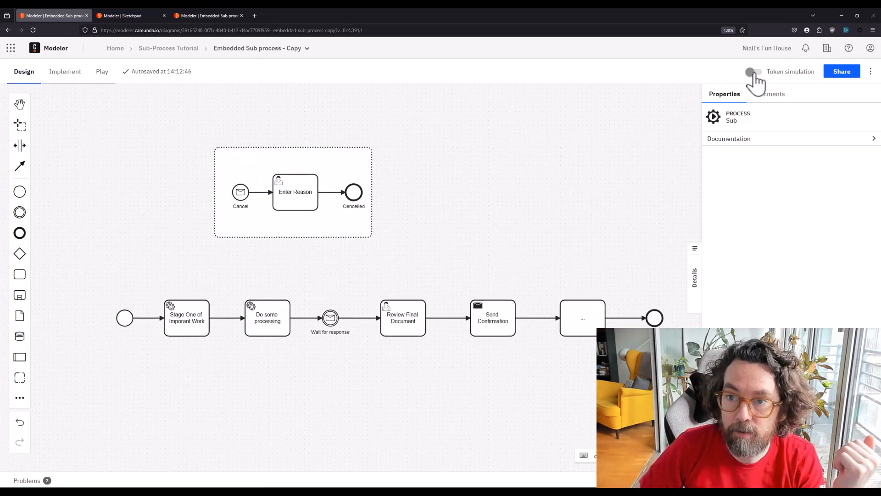
- Token-simulate a process instance, trigger the Cancel message event, then exit simulation
{"action": "left_click", "coordinate": [754, 72]}
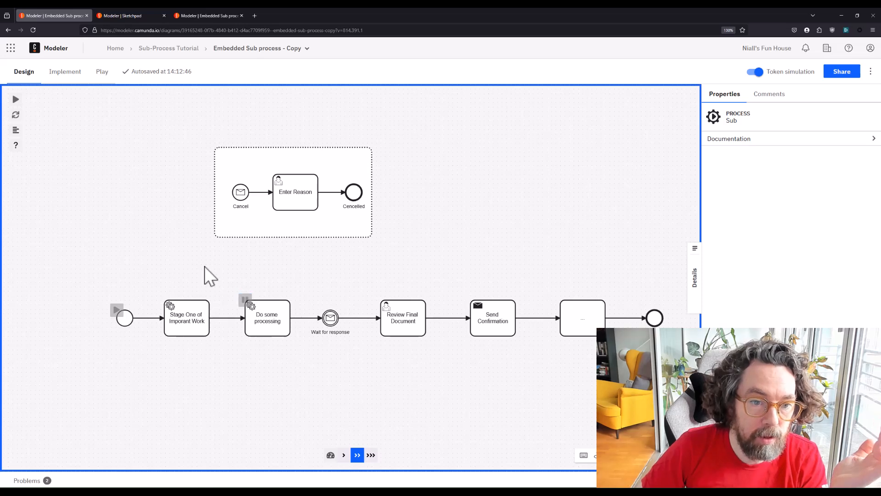
{"action": "left_click", "coordinate": [15, 99]}
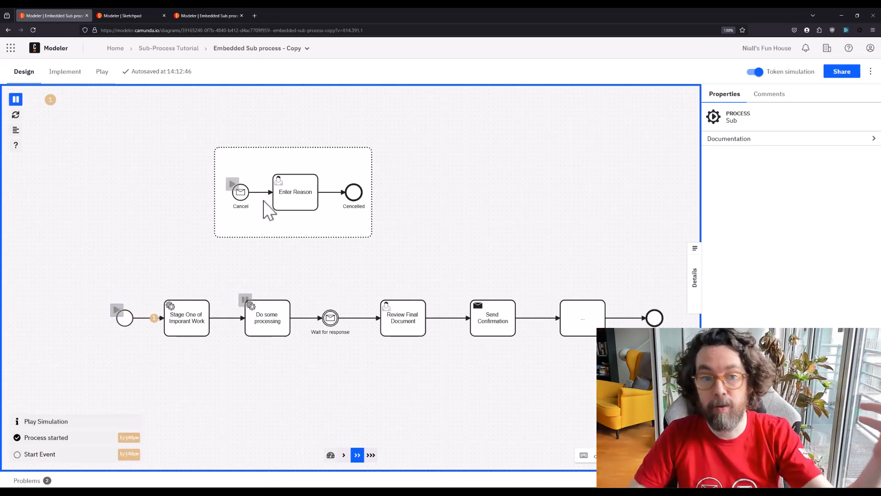
{"action": "left_click", "coordinate": [232, 184]}
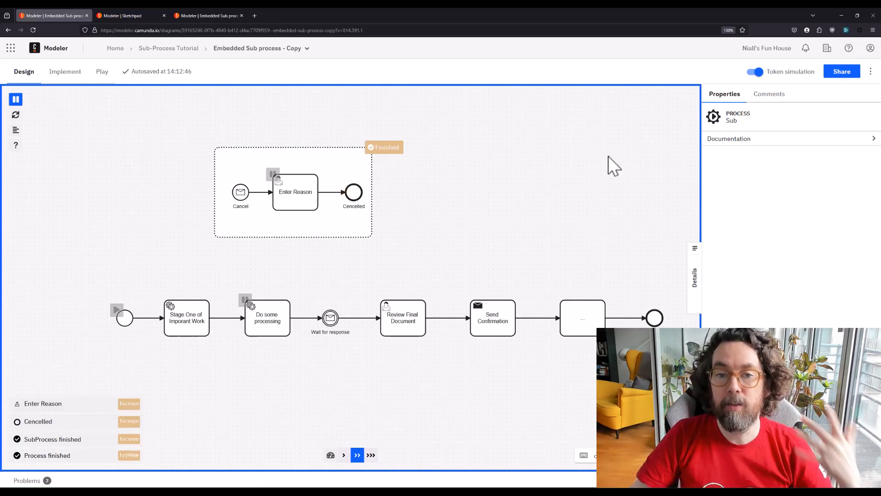
{"action": "left_click", "coordinate": [753, 71]}
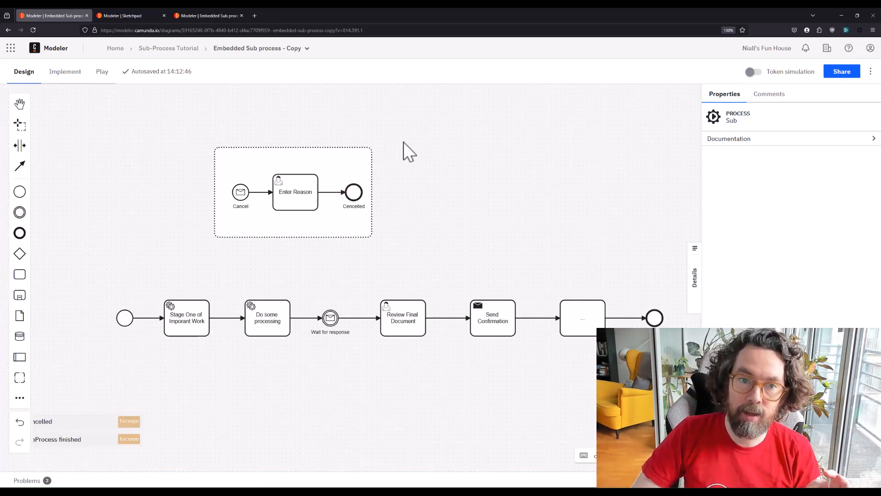
{"action": "mouse_move", "coordinate": [468, 188]}
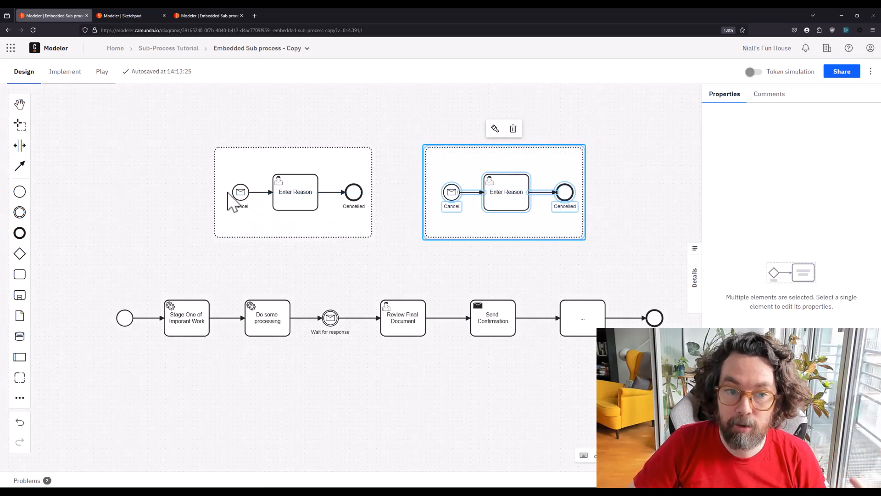
- Make the copy's start a non-interrupting timer and Send Warning a send task, then restart simulation
{"action": "left_click", "coordinate": [451, 192]}
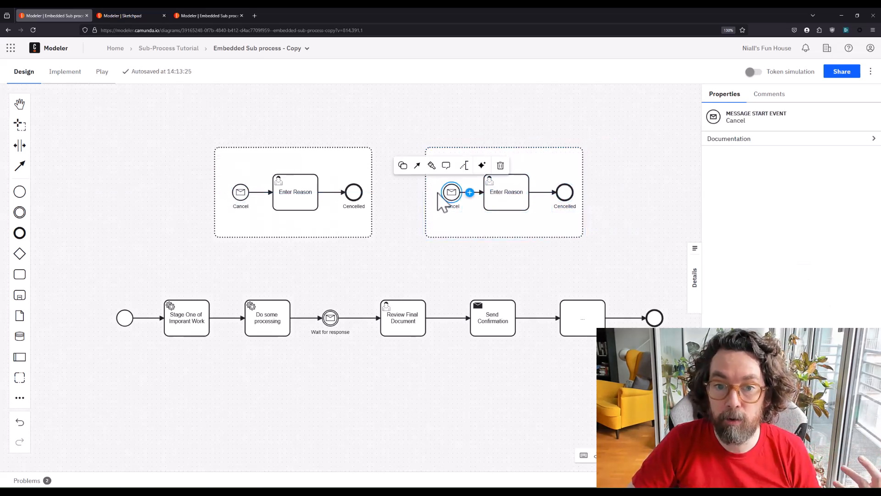
{"action": "left_click", "coordinate": [403, 165]}
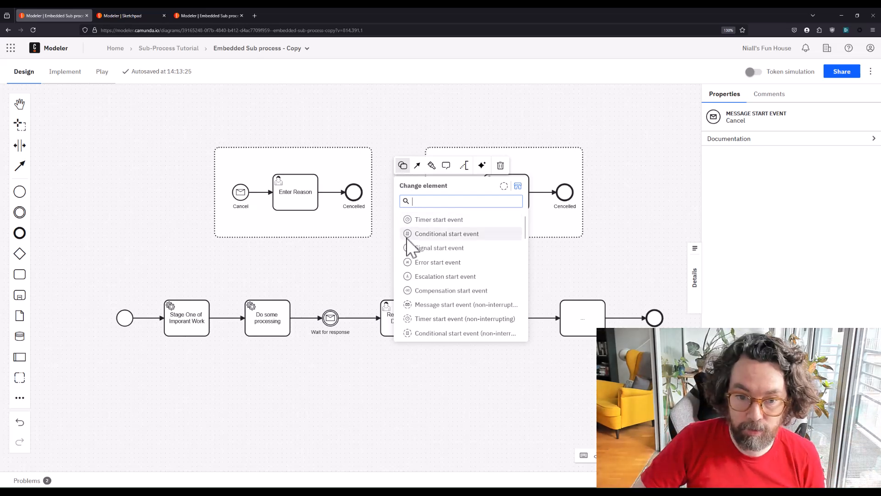
{"action": "scroll", "scroll_direction": "down", "scroll_amount": 3}
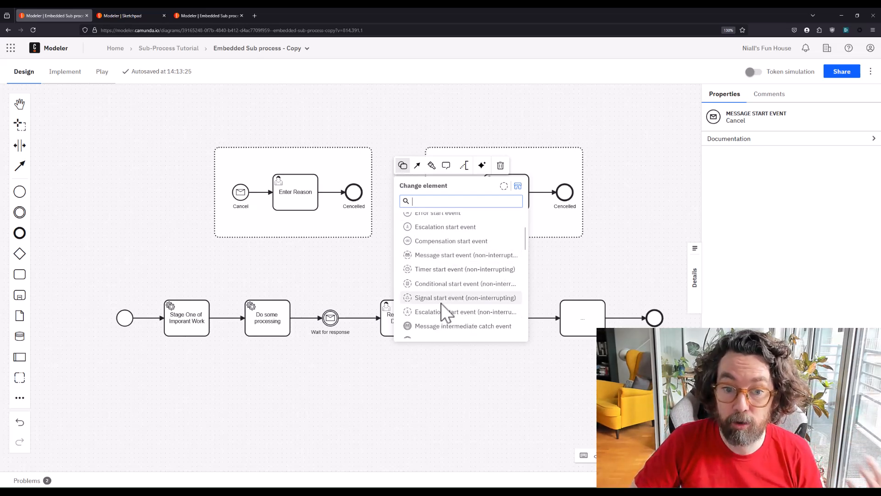
{"action": "mouse_move", "coordinate": [444, 276]}
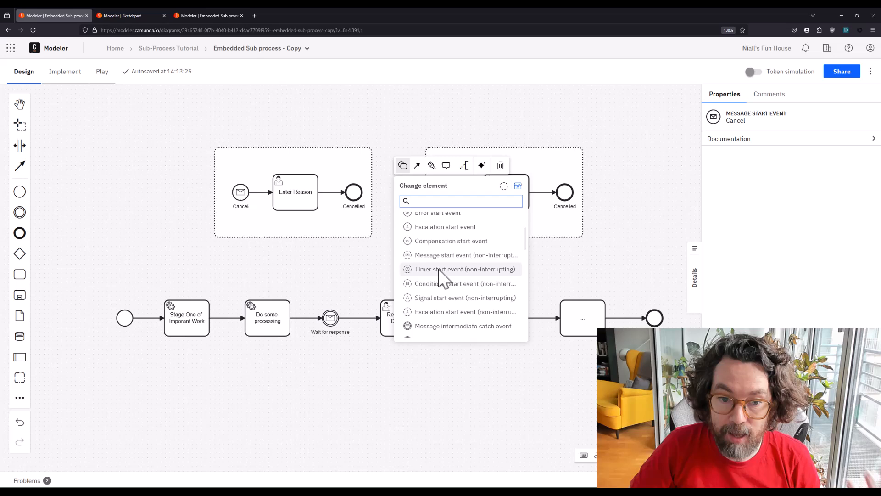
{"action": "left_click", "coordinate": [465, 269]}
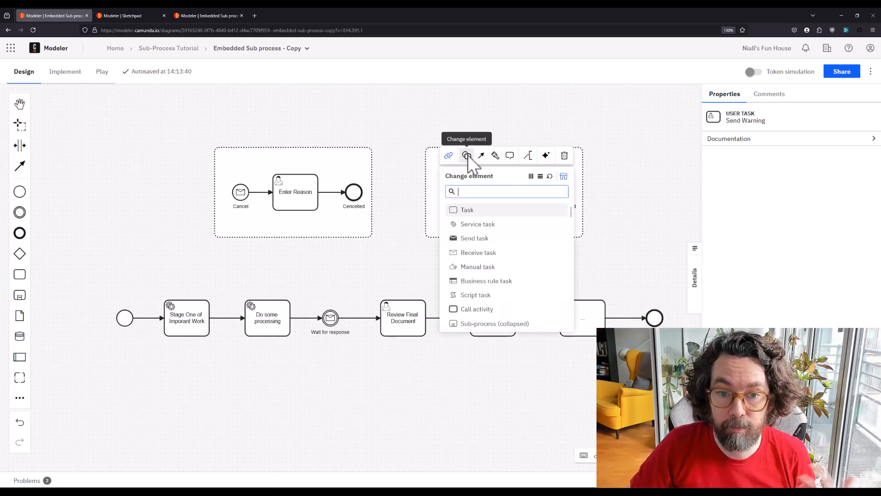
{"action": "left_click", "coordinate": [475, 238]}
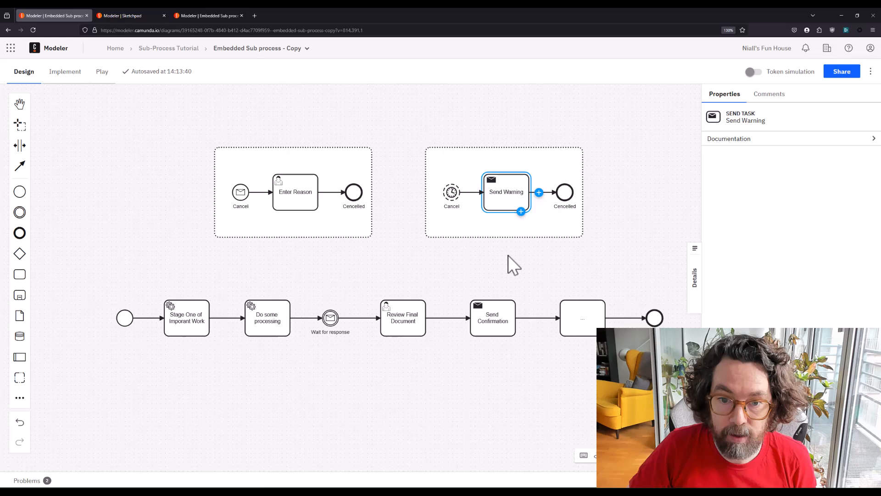
{"action": "left_click", "coordinate": [753, 71]}
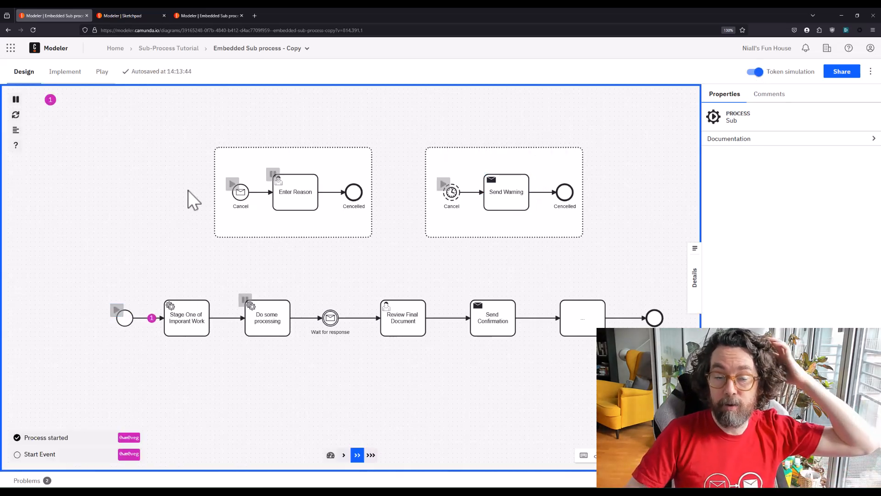
- Trigger the Cancel message in token simulation, then turn simulation off
{"action": "left_click", "coordinate": [357, 455]}
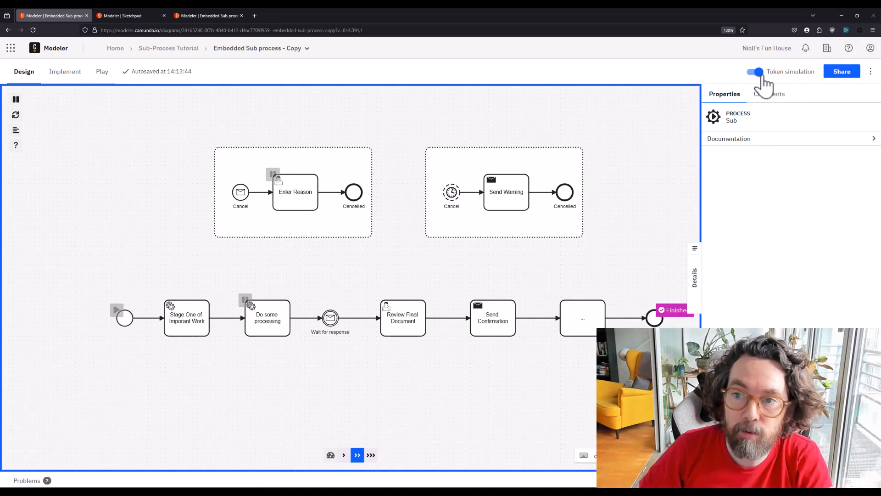
{"action": "left_click", "coordinate": [754, 72]}
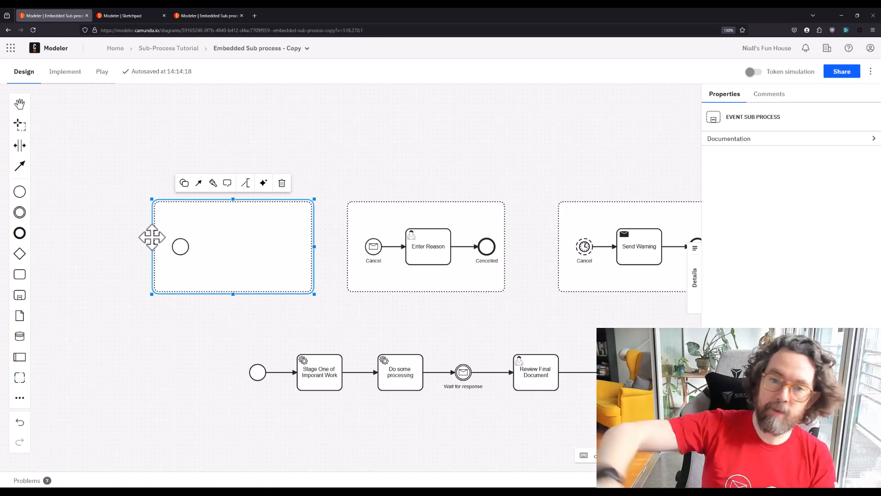
{"action": "mouse_move", "coordinate": [152, 248]}
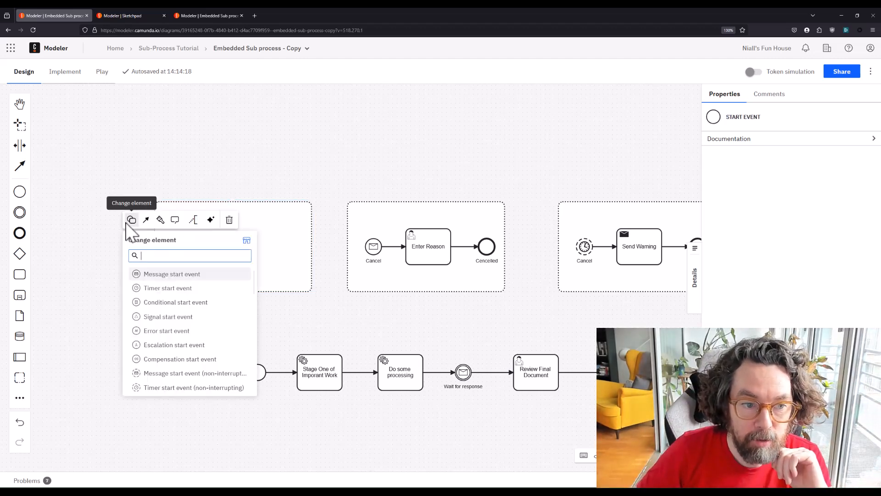
- Make the start a non-interrupting signal start event, append an Update Data task, and try token simulation
{"action": "type", "text": "Si"}
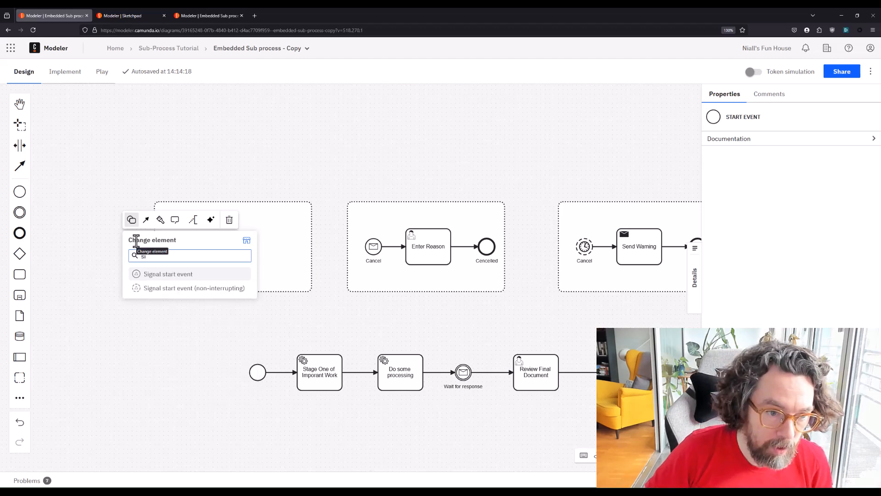
{"action": "left_click", "coordinate": [194, 288]}
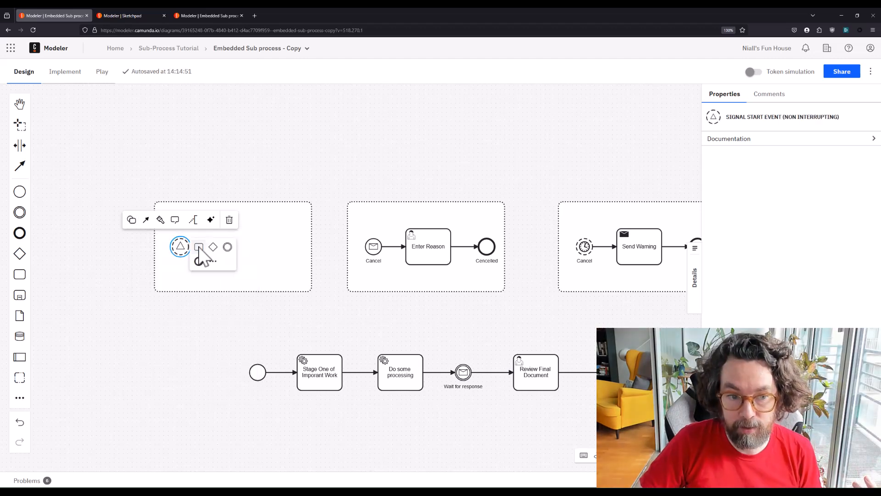
{"action": "left_click", "coordinate": [199, 246]}
{"action": "type", "text": "Update Data"}
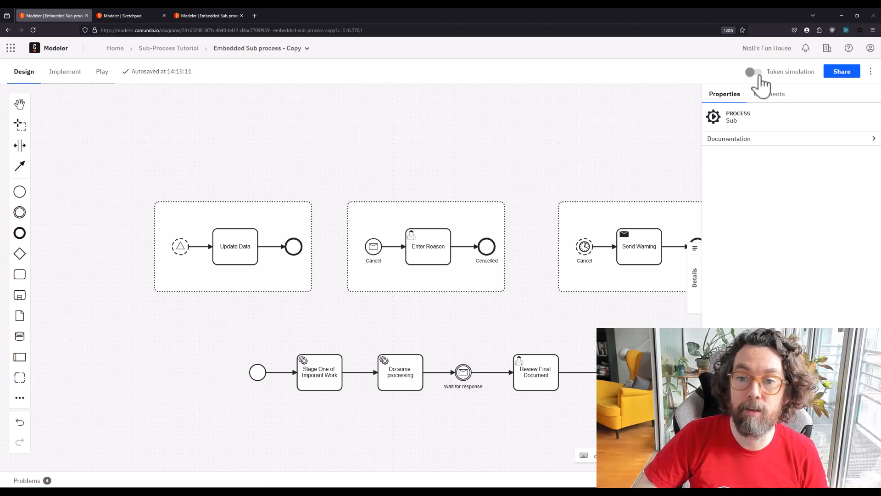
{"action": "left_click", "coordinate": [754, 71]}
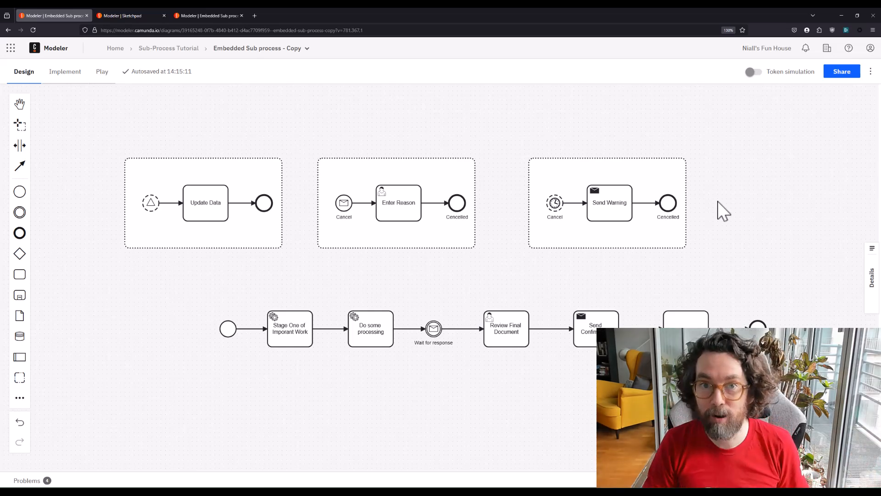
{"action": "mouse_move", "coordinate": [634, 239]}
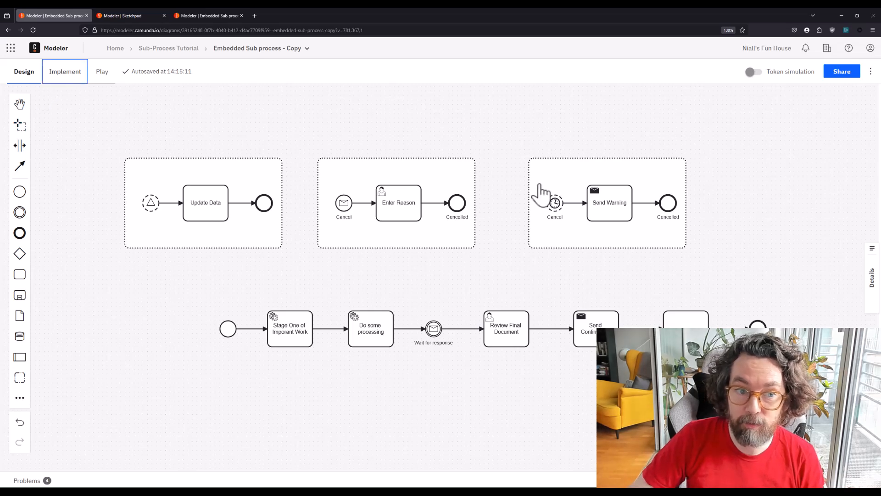
- In Implement mode, inspect errors on the Update Data sub-process and timer start event
{"action": "left_click", "coordinate": [65, 72]}
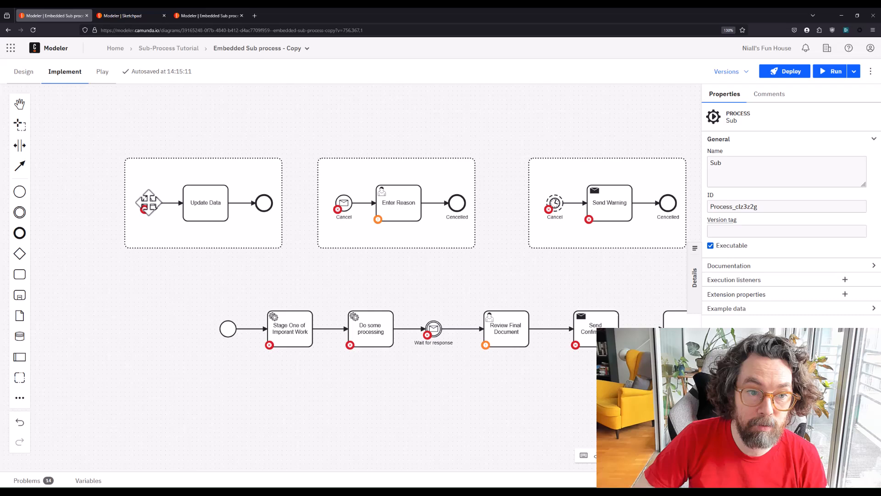
{"action": "left_click", "coordinate": [149, 203]}
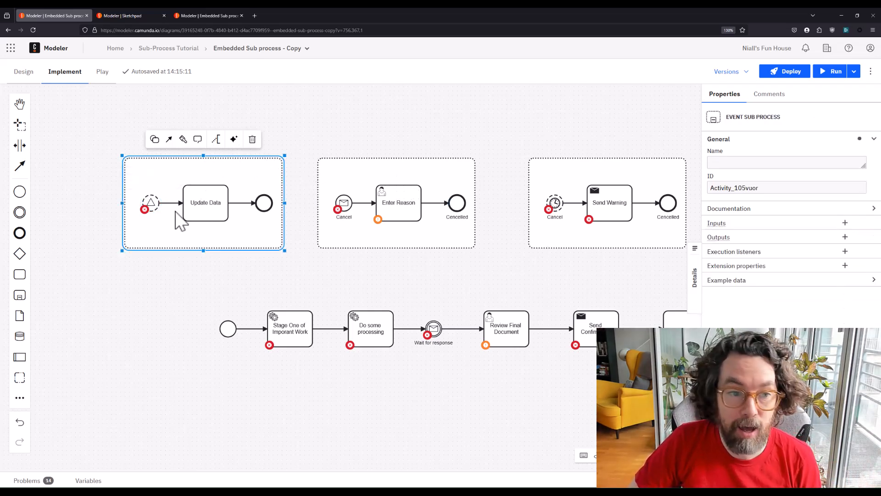
{"action": "left_click", "coordinate": [554, 202]}
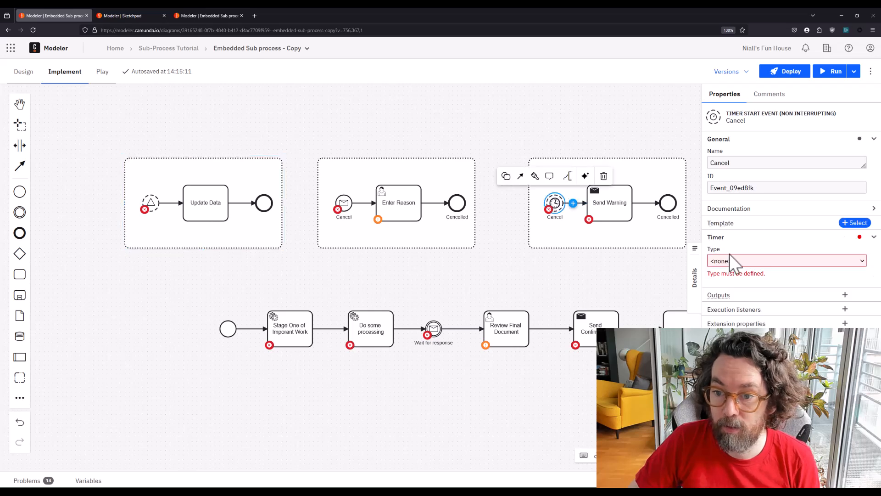
{"action": "left_click", "coordinate": [786, 260]}
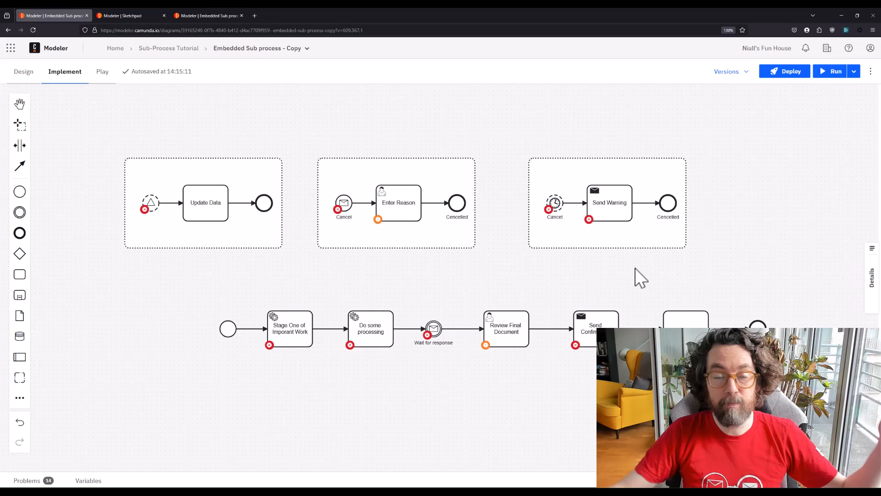
{"action": "mouse_move", "coordinate": [634, 276]}
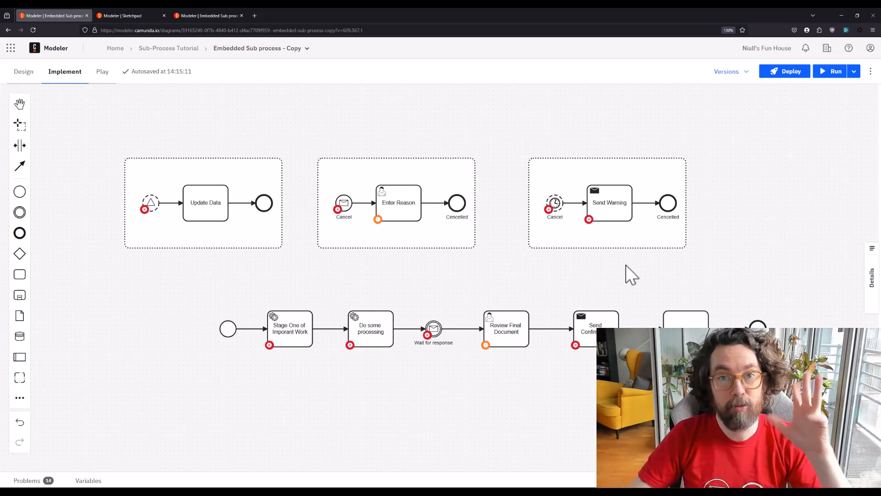